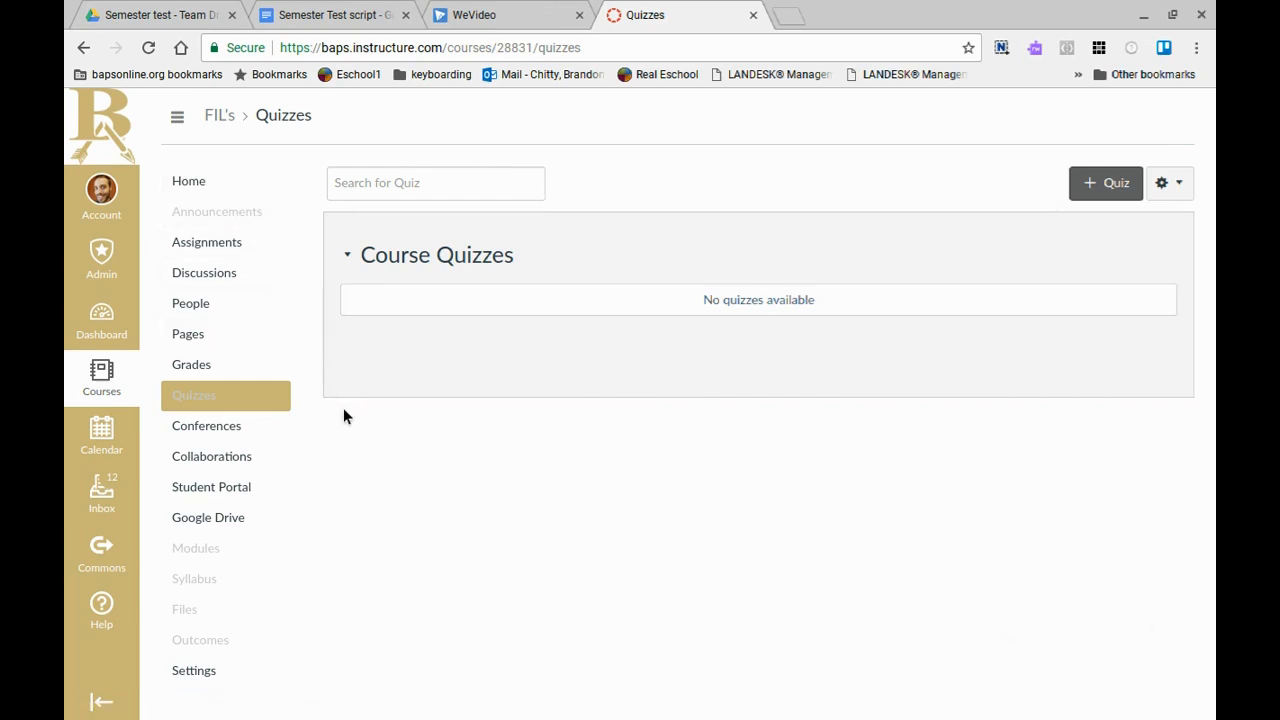
pyautogui.moveTo(210, 404)
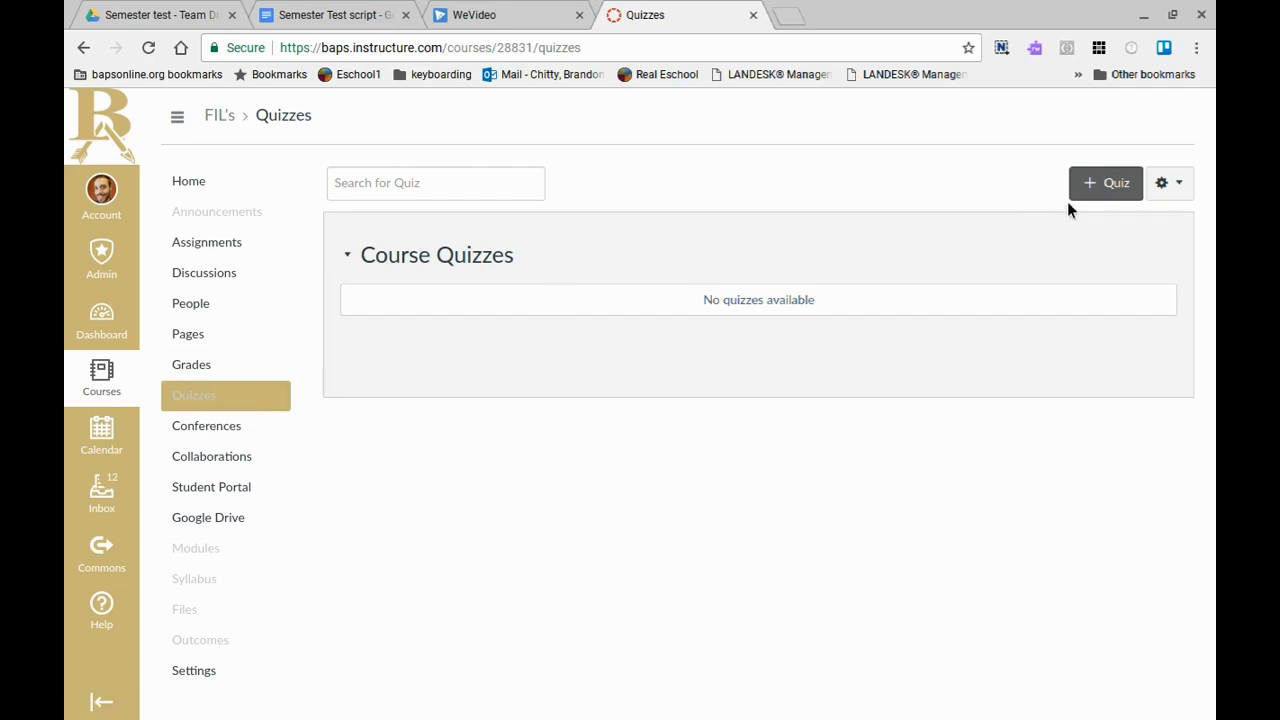
pyautogui.moveTo(1188, 190)
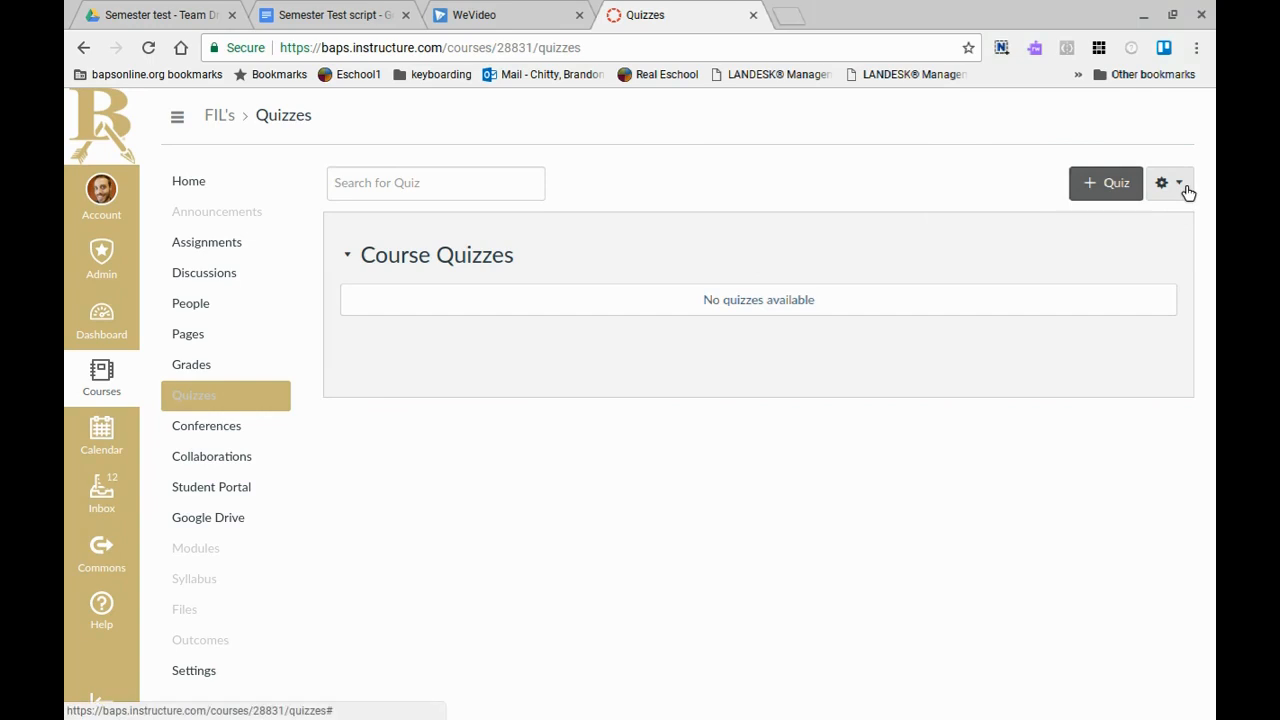
# Step: Reveal the gear menu next to + Quiz with the Manage Question Banks option
pyautogui.click(1170, 184)
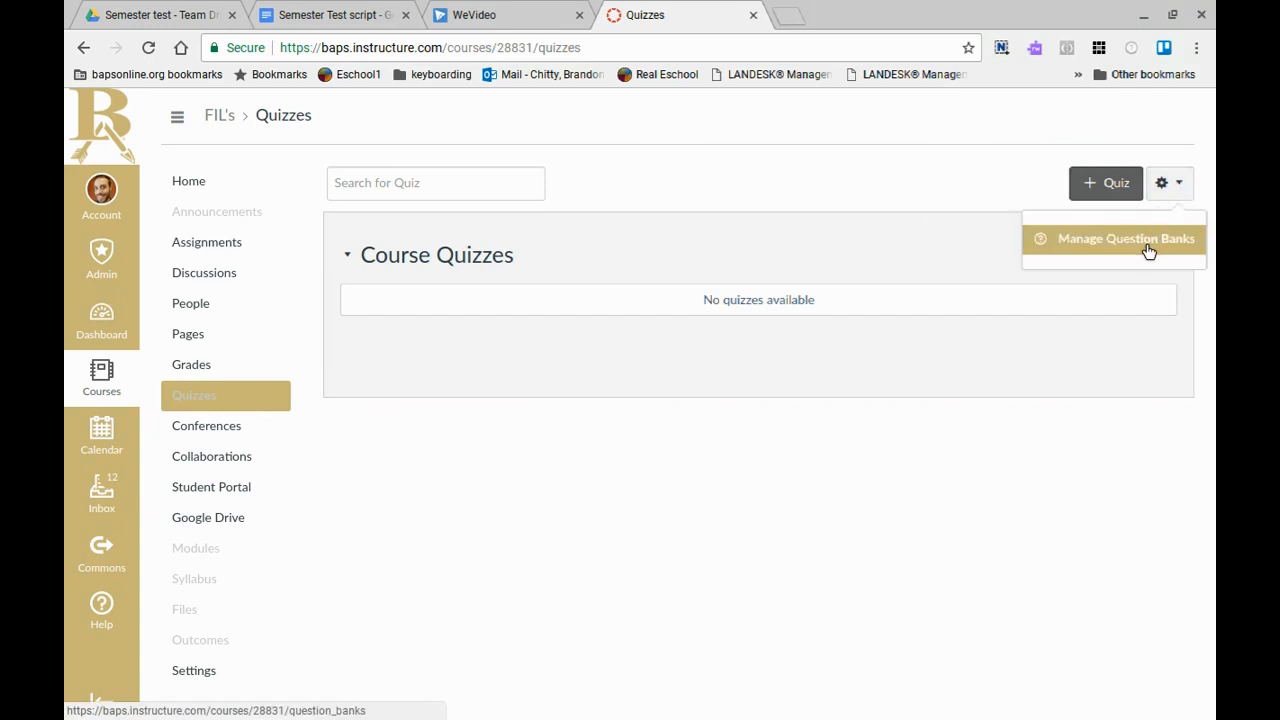
# Step: Go to the Course Question Banks page via Manage Question Banks
pyautogui.click(1126, 238)
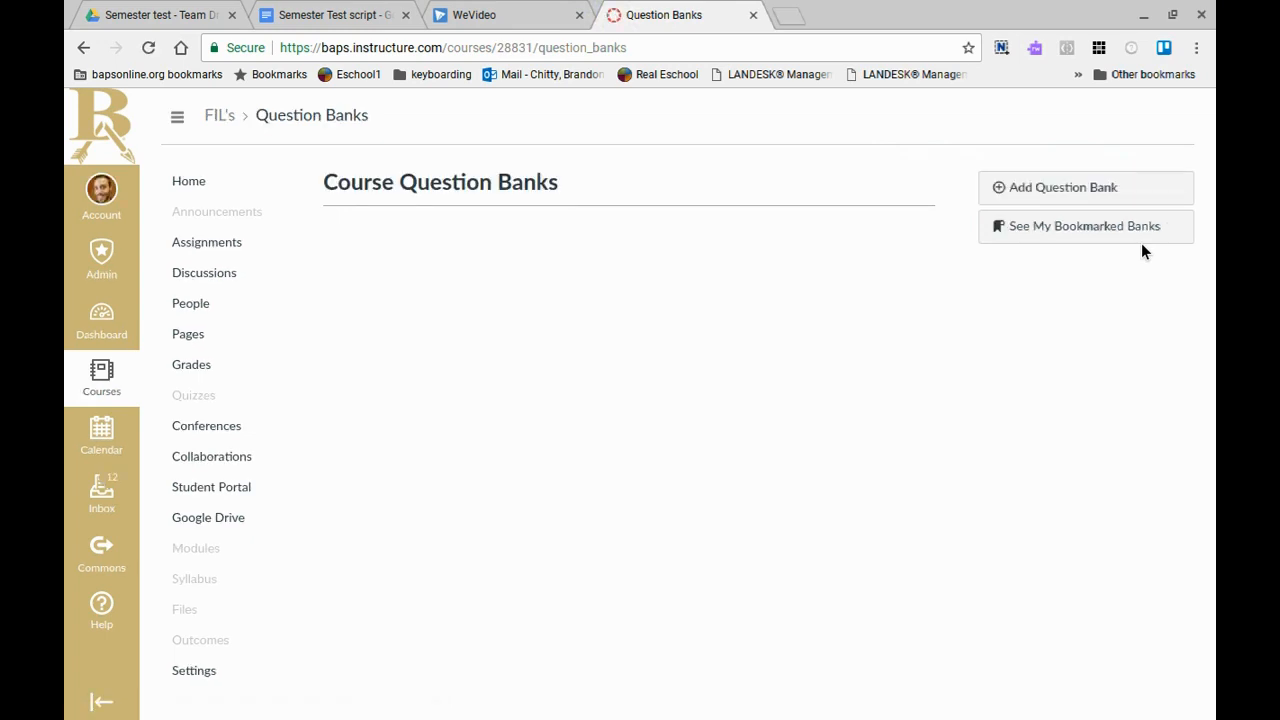
pyautogui.moveTo(582, 272)
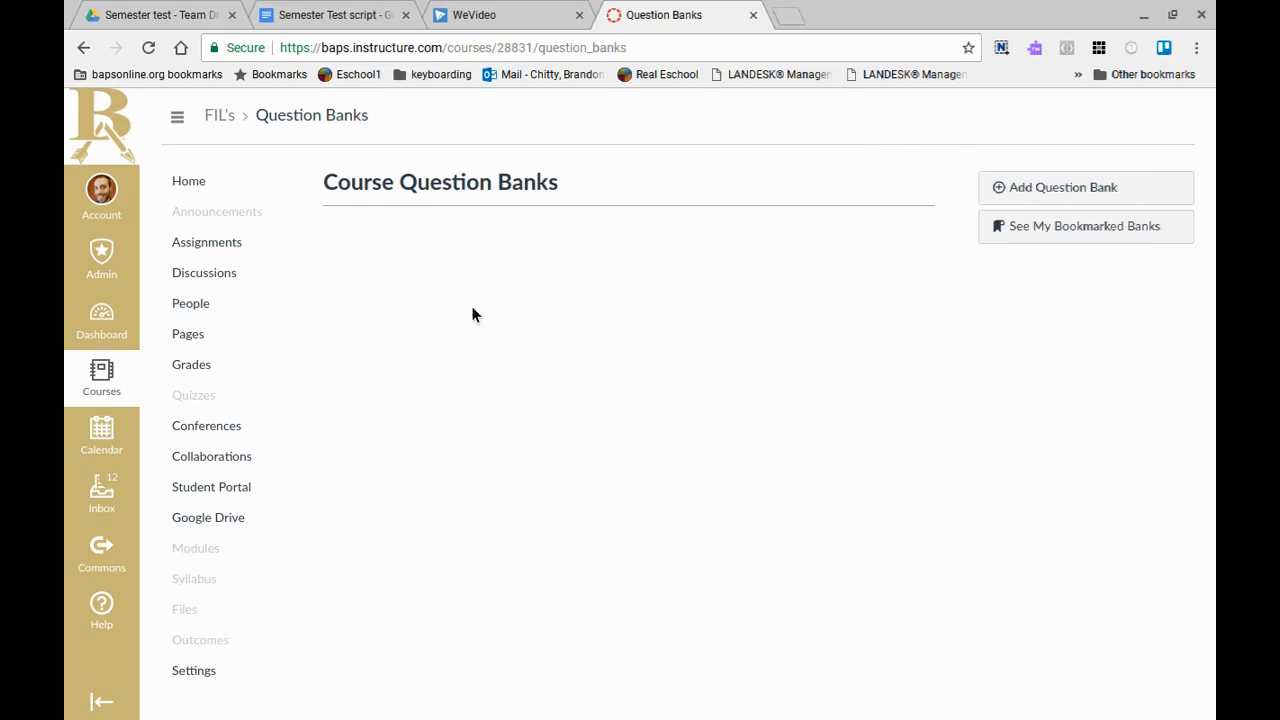
pyautogui.moveTo(424, 276)
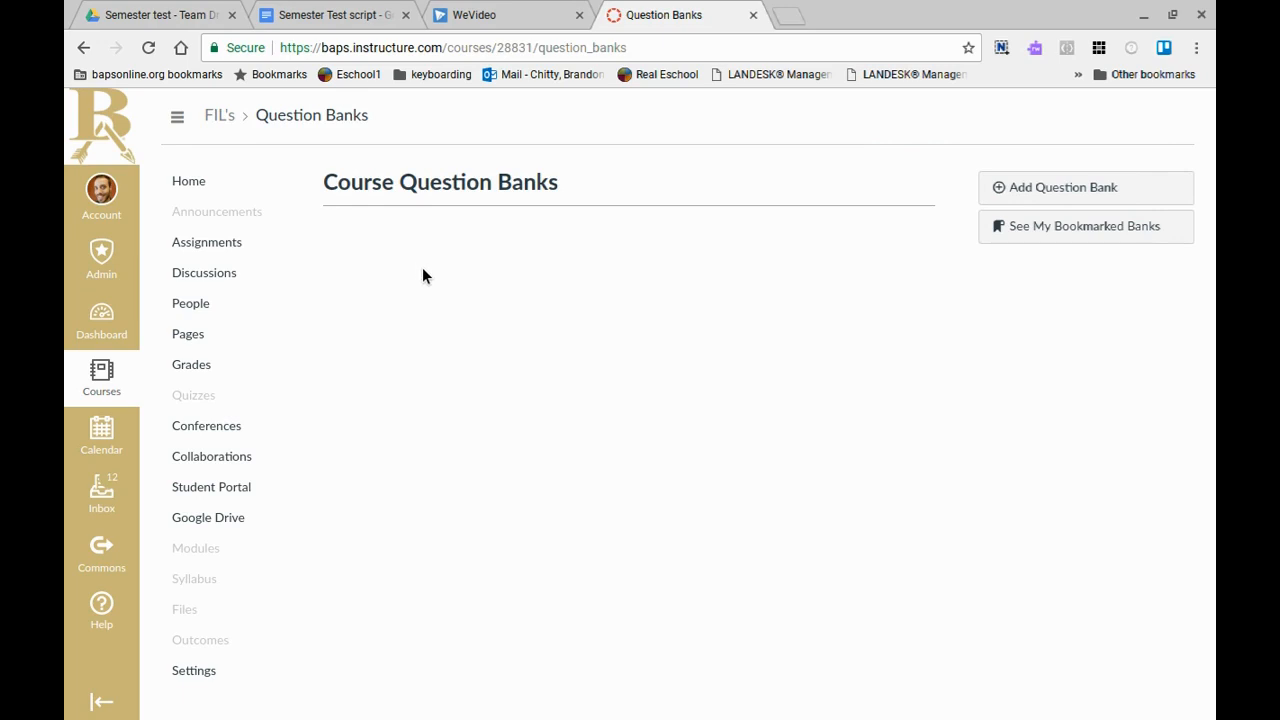
pyautogui.moveTo(450, 348)
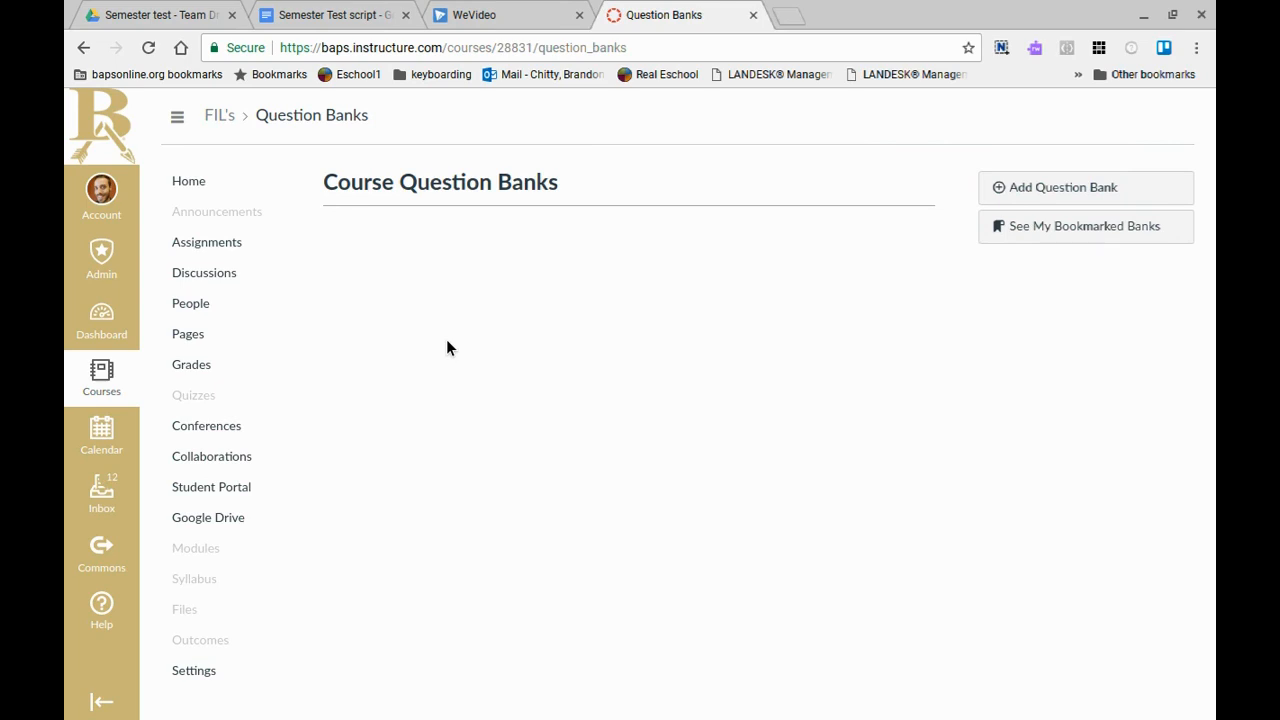
pyautogui.moveTo(904, 148)
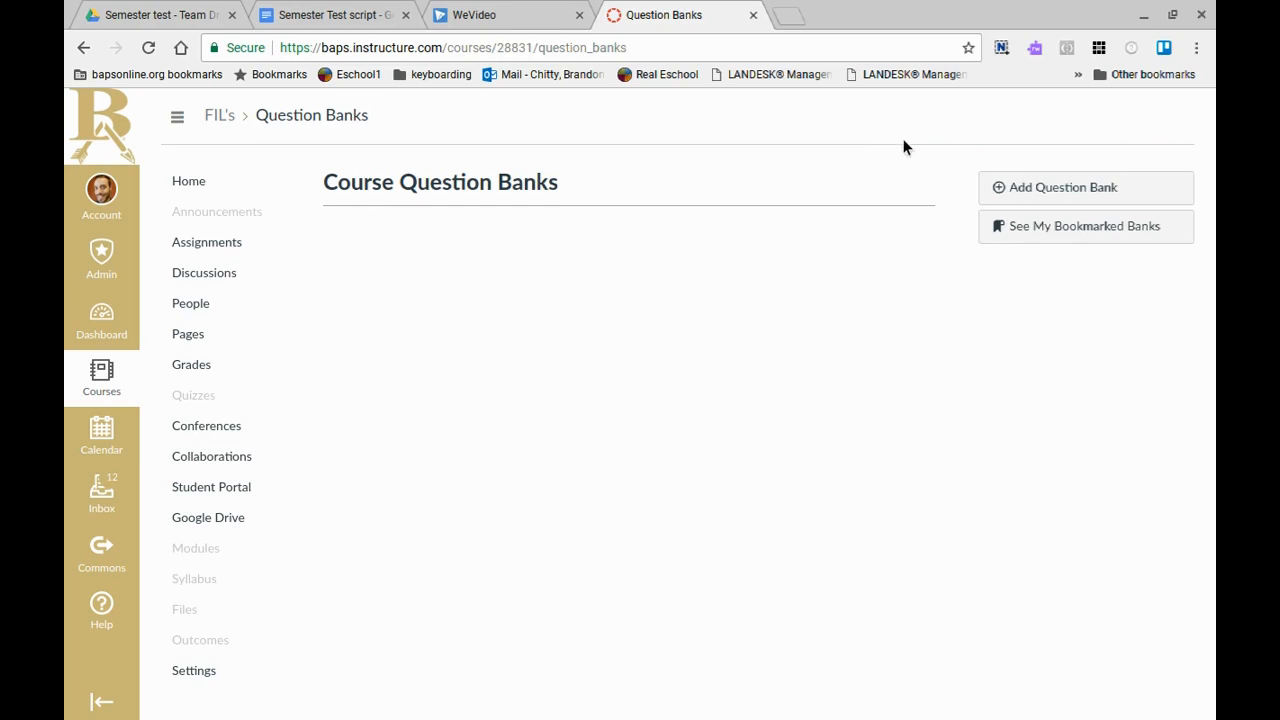
pyautogui.moveTo(1072, 200)
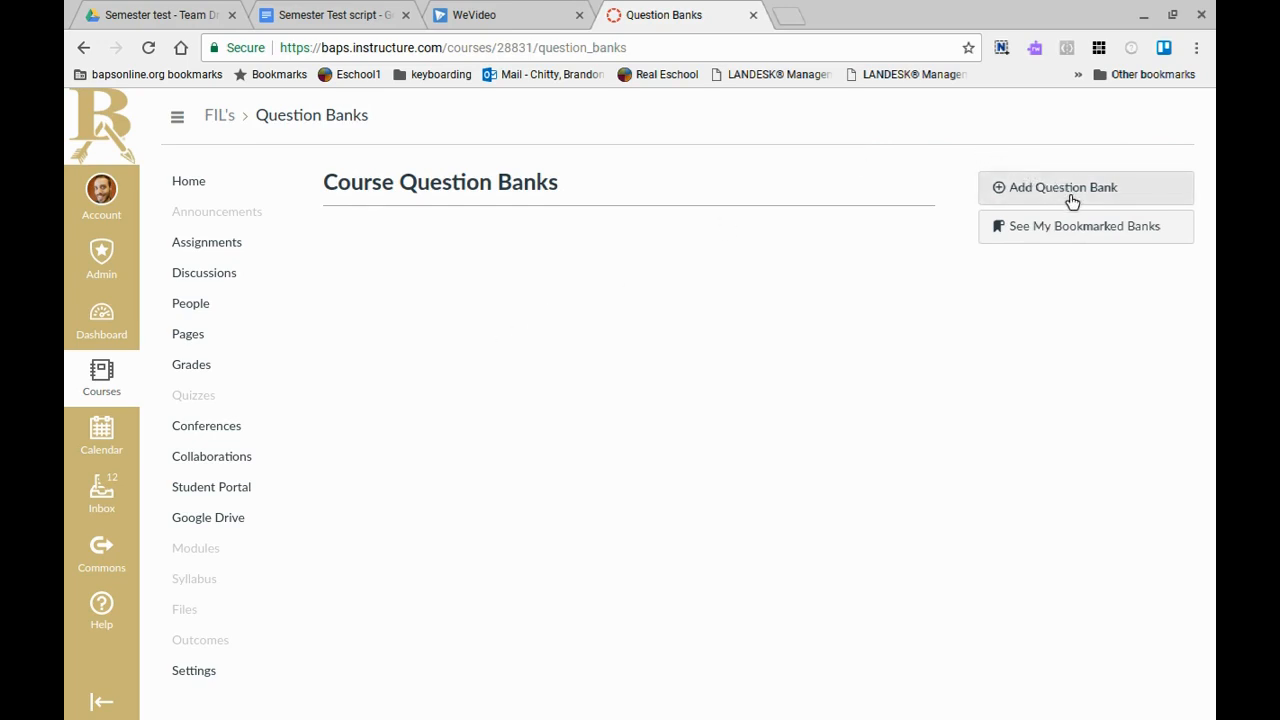
# Step: Add a new question bank named 'Semester Test'
pyautogui.click(1070, 188)
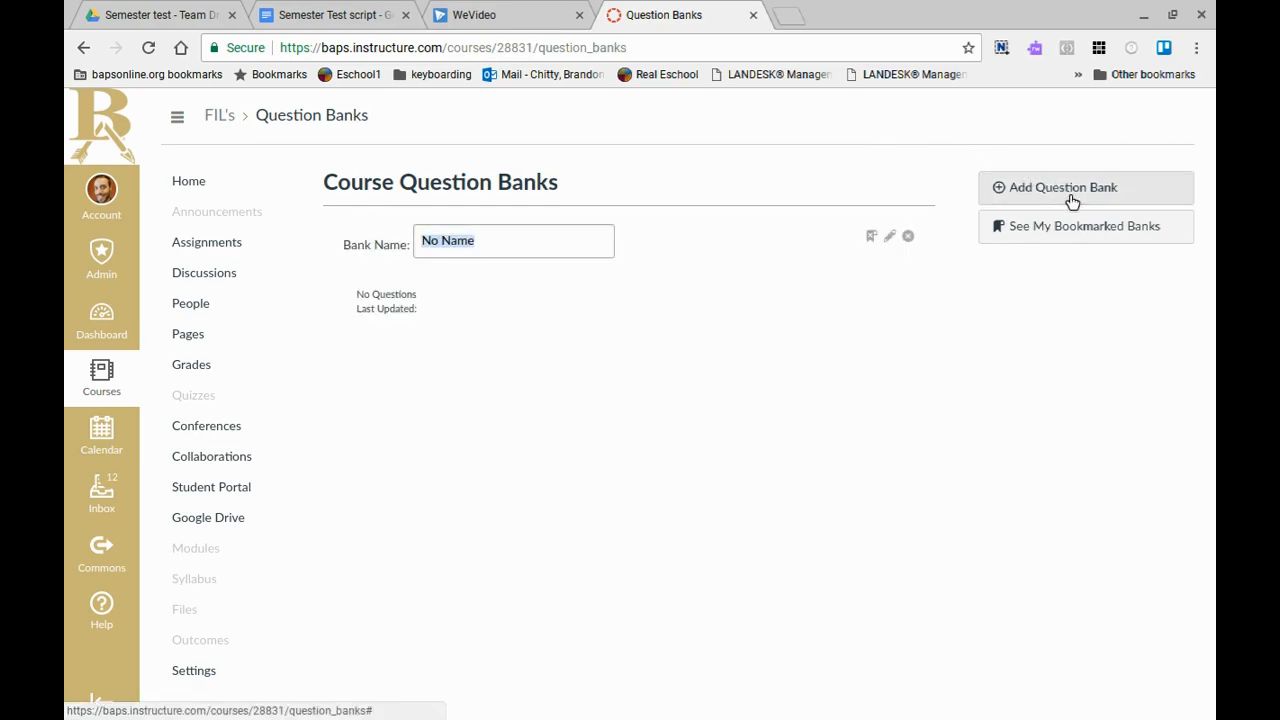
pyautogui.write('S')
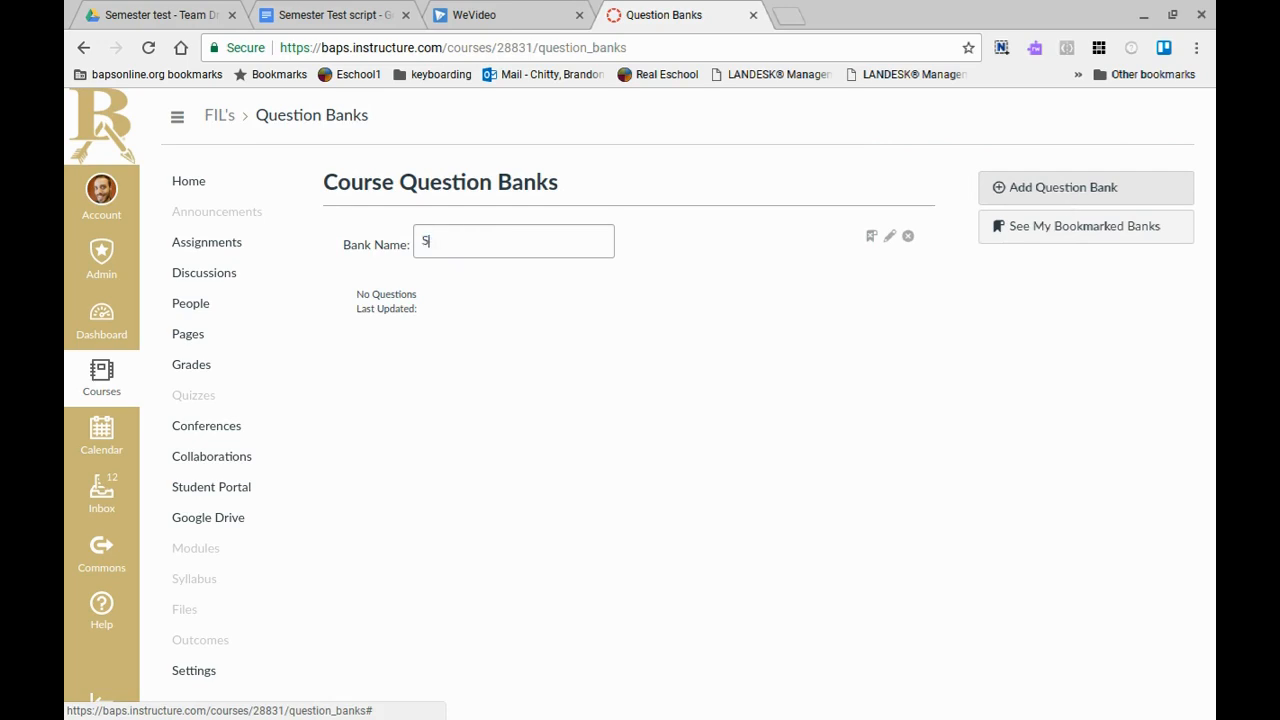
pyautogui.write('emester')
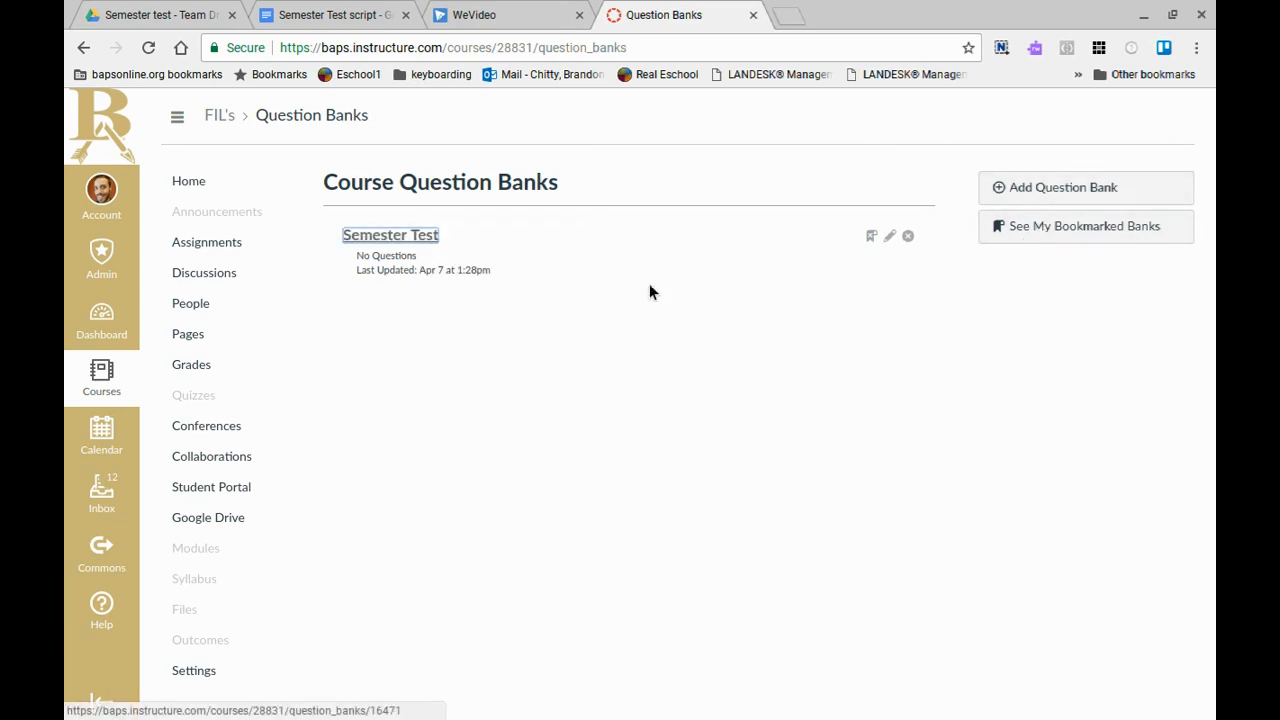
pyautogui.click(390, 234)
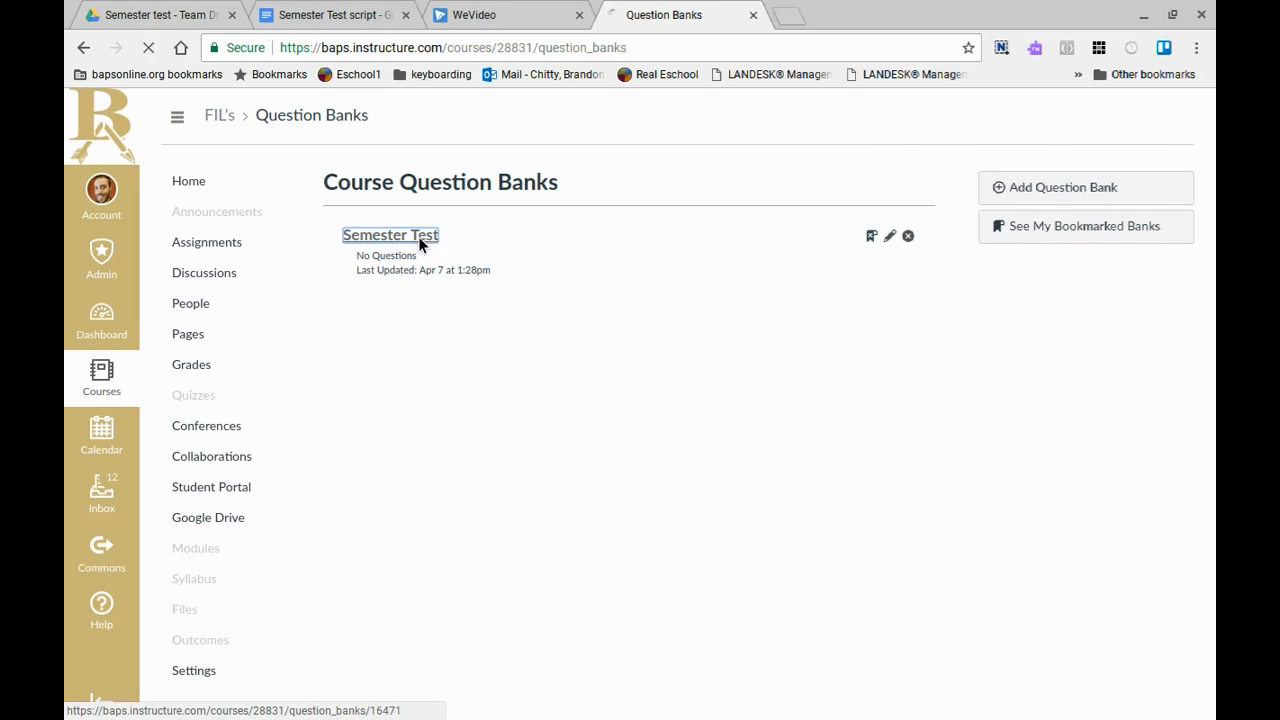
# Step: Enter the Semester Test bank and start a new question in it
pyautogui.click(390, 236)
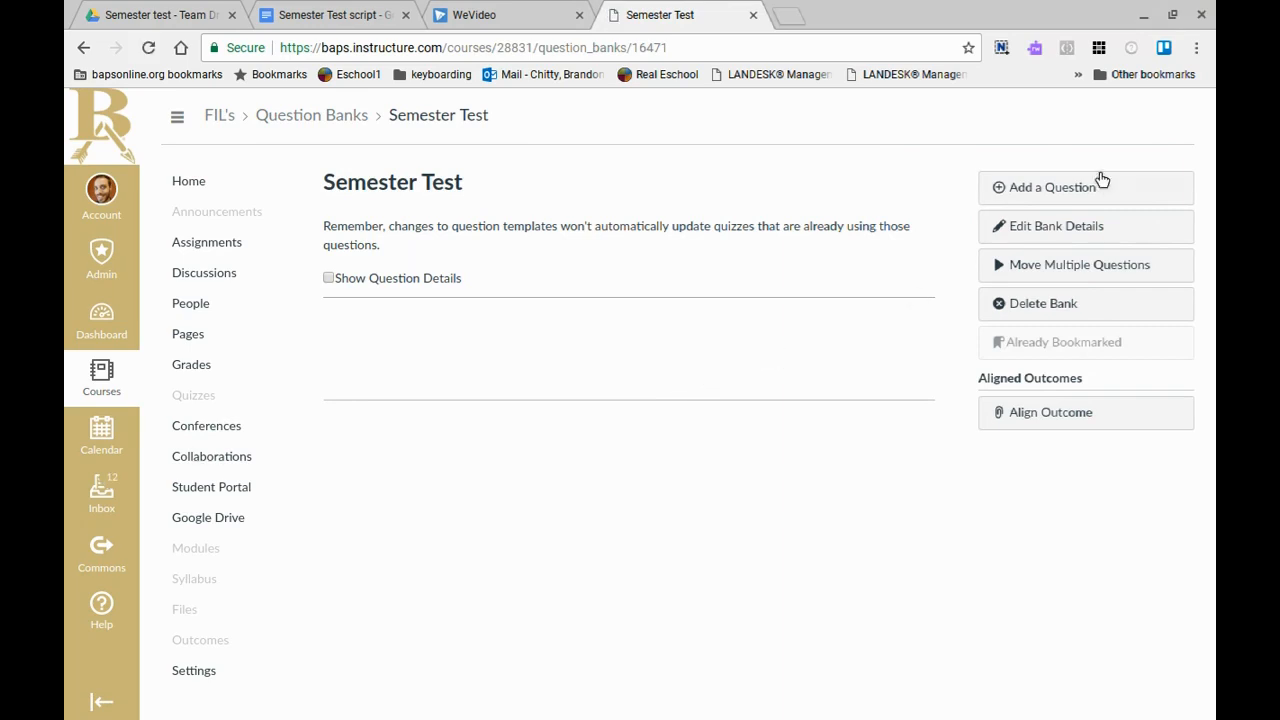
pyautogui.click(1048, 188)
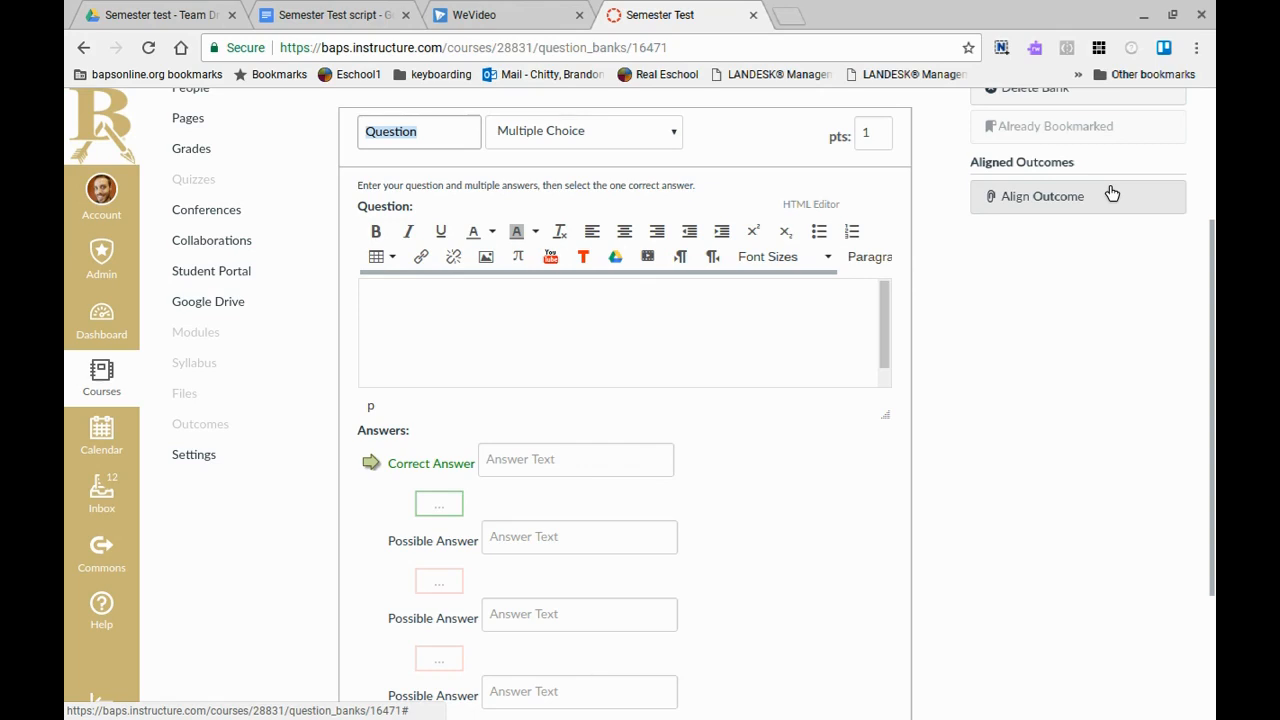
pyautogui.moveTo(560, 176)
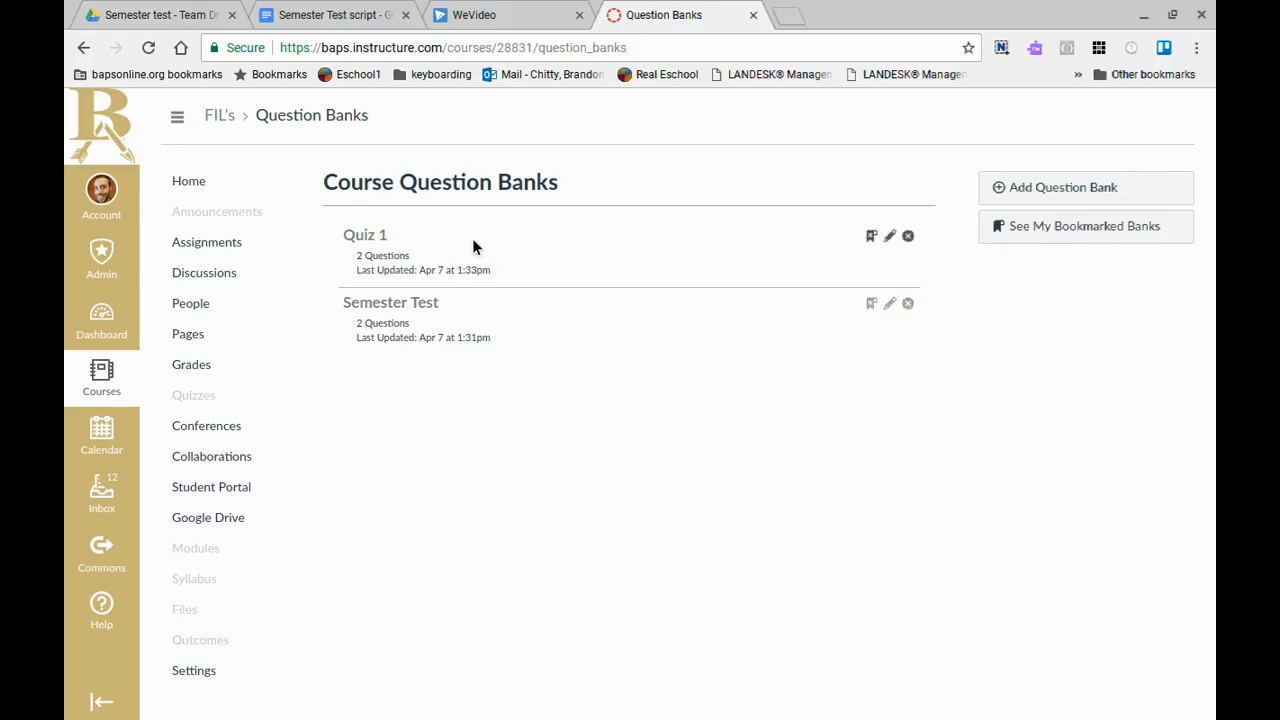
pyautogui.moveTo(480, 336)
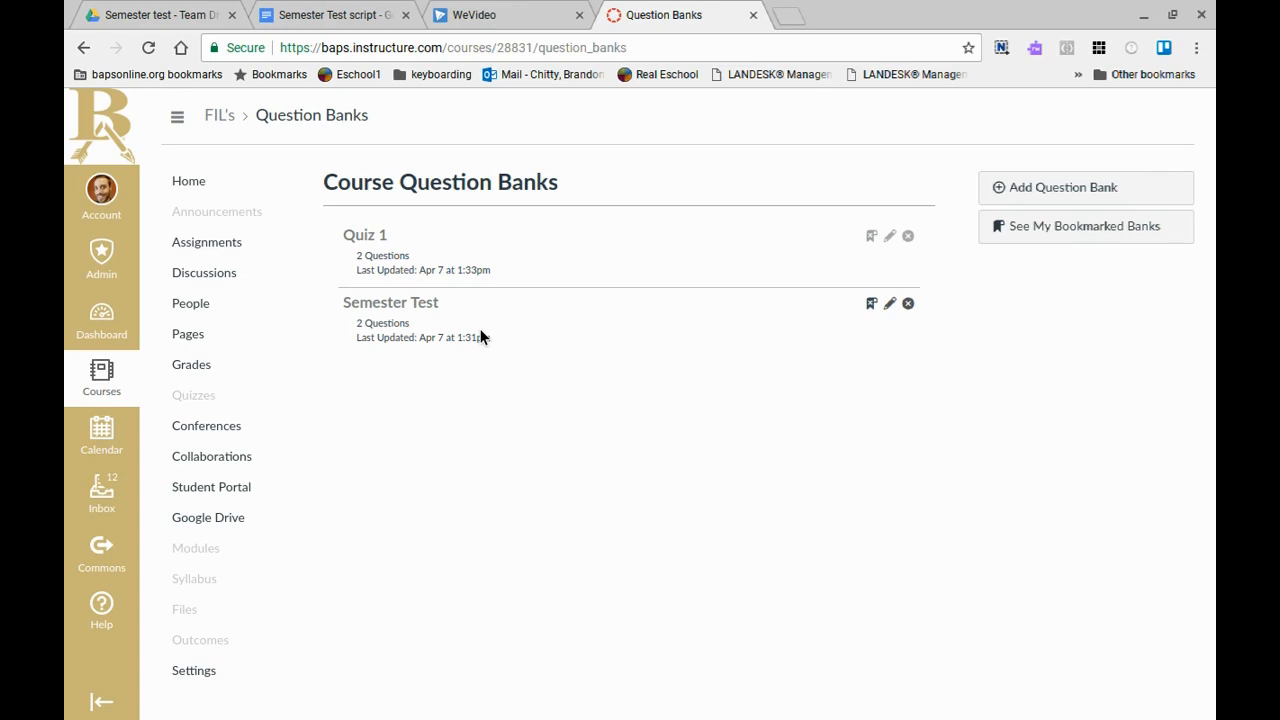
pyautogui.moveTo(560, 330)
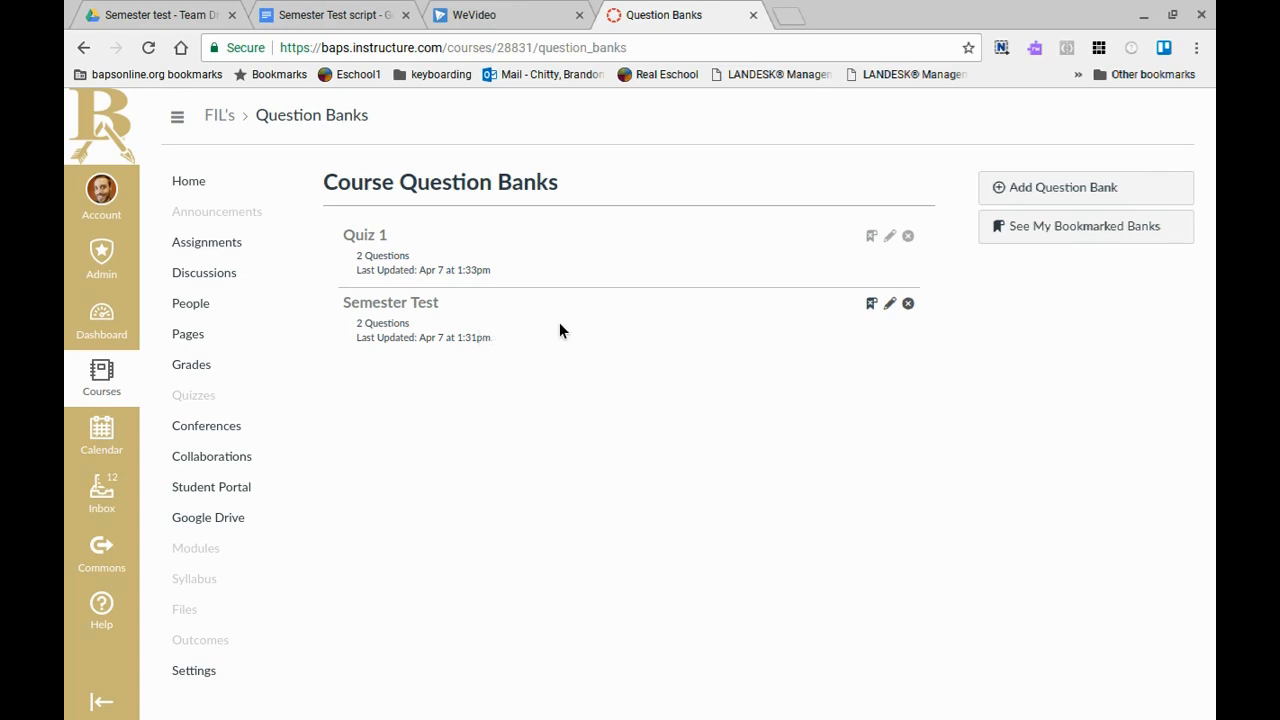
pyautogui.moveTo(580, 332)
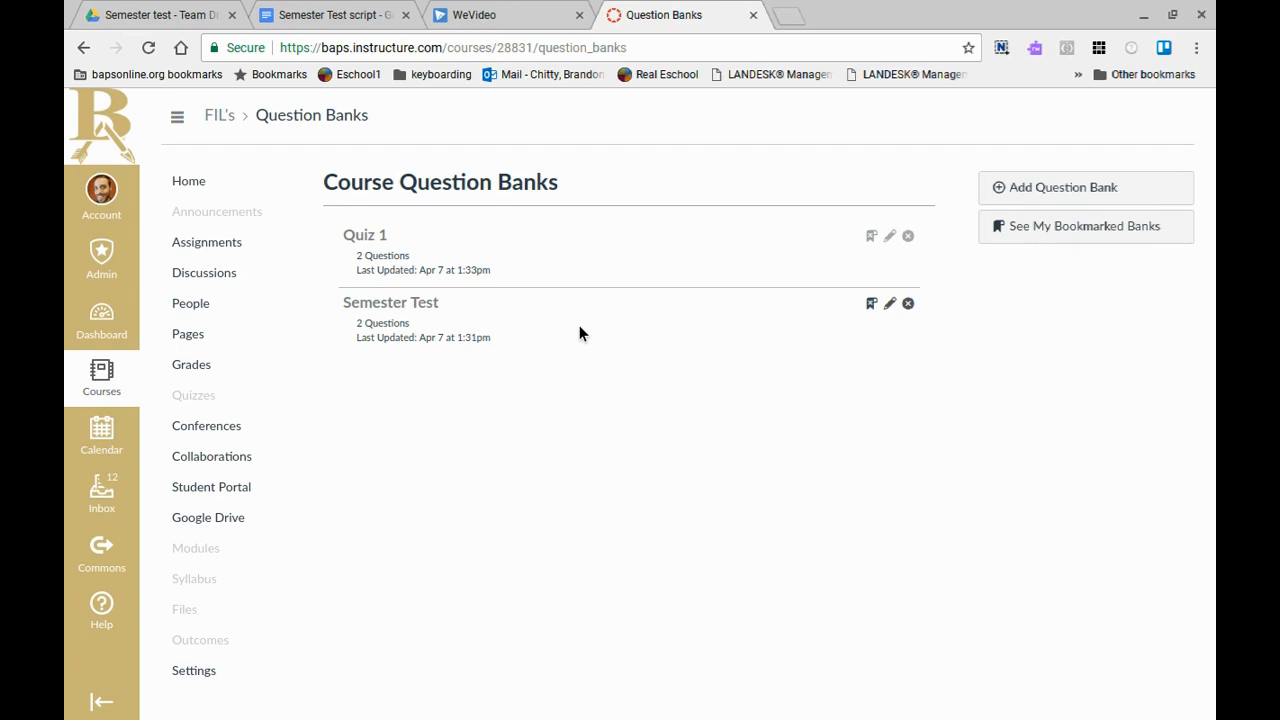
pyautogui.moveTo(476, 228)
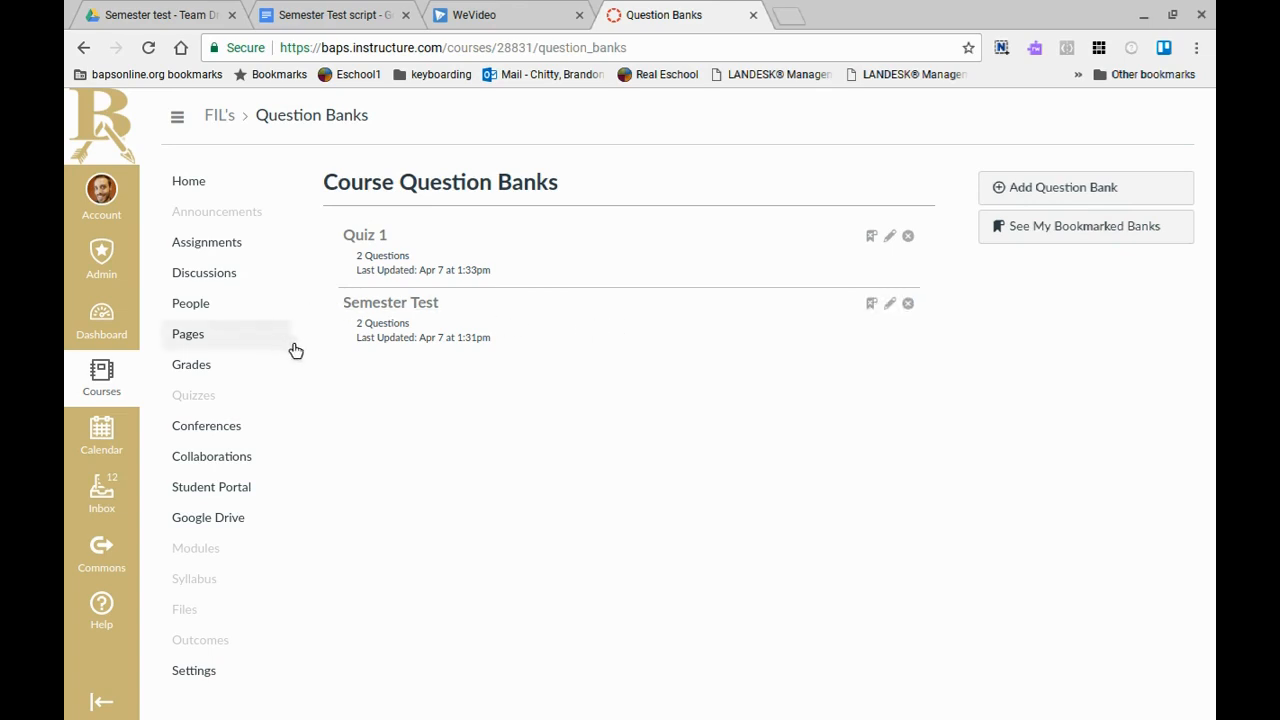
pyautogui.moveTo(210, 404)
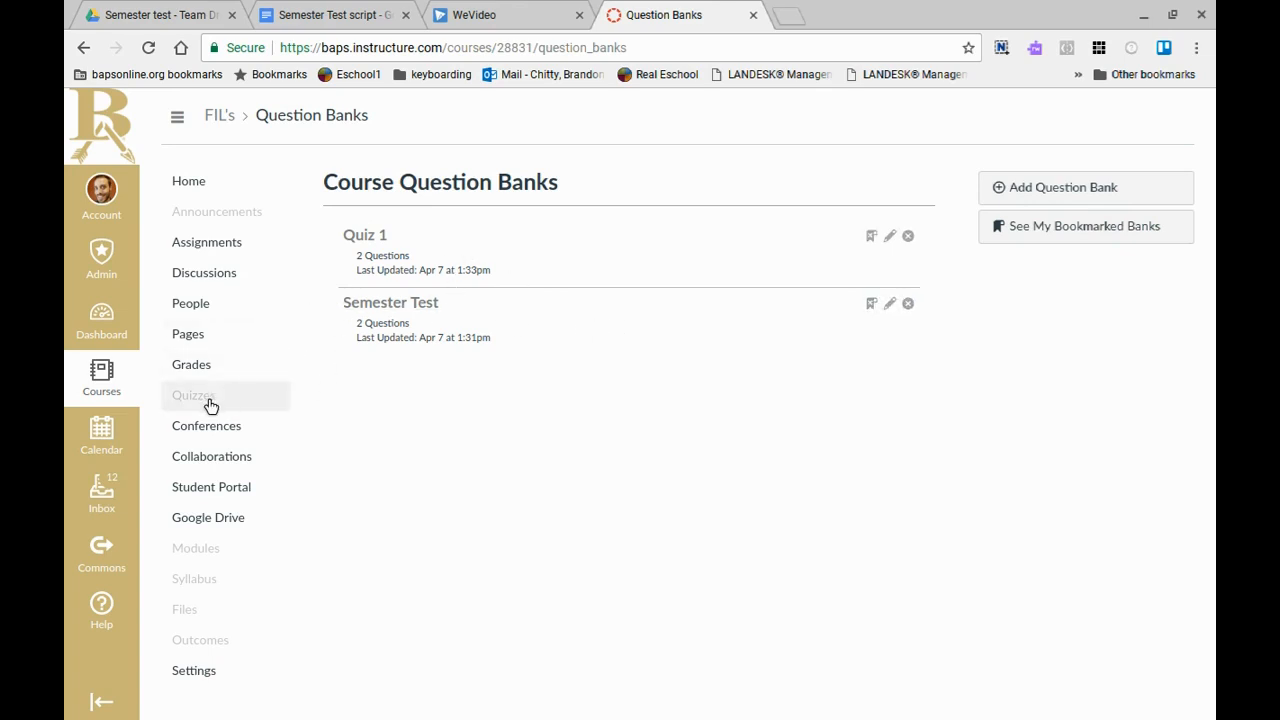
# Step: Return to the Quizzes page and select the new quiz's title for replacement
pyautogui.click(196, 396)
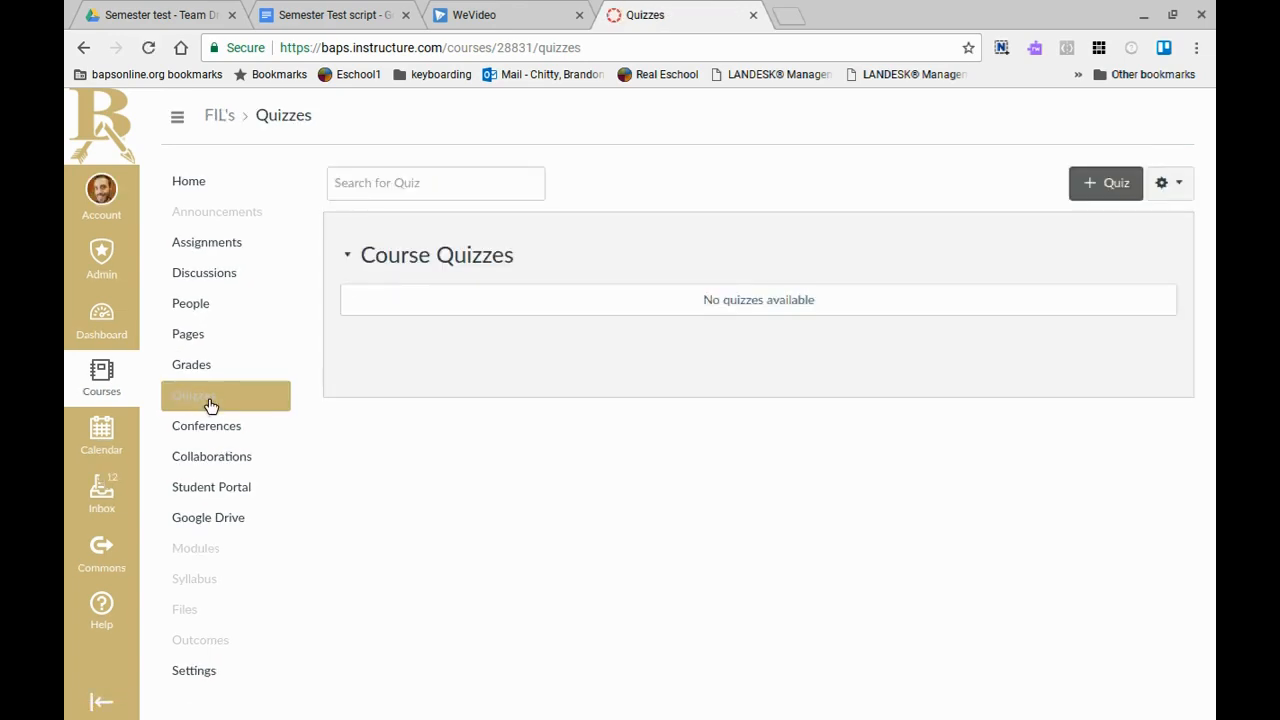
pyautogui.moveTo(1120, 276)
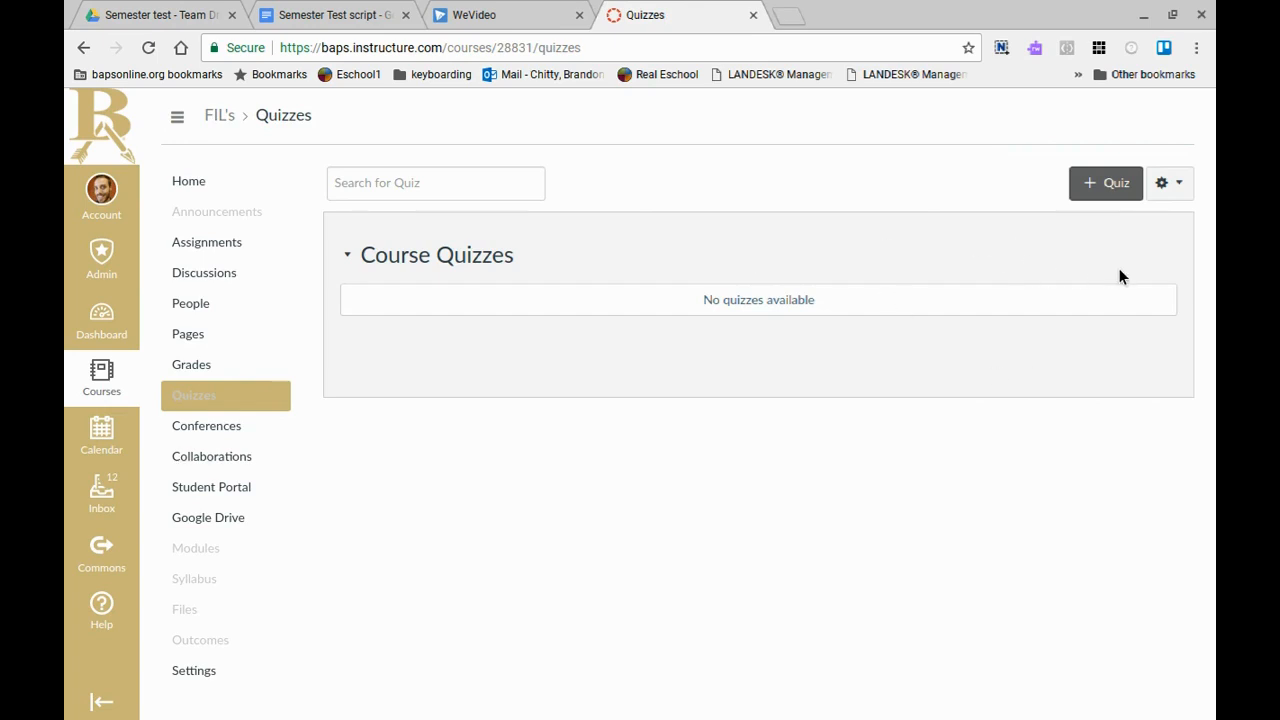
pyautogui.moveTo(1106, 184)
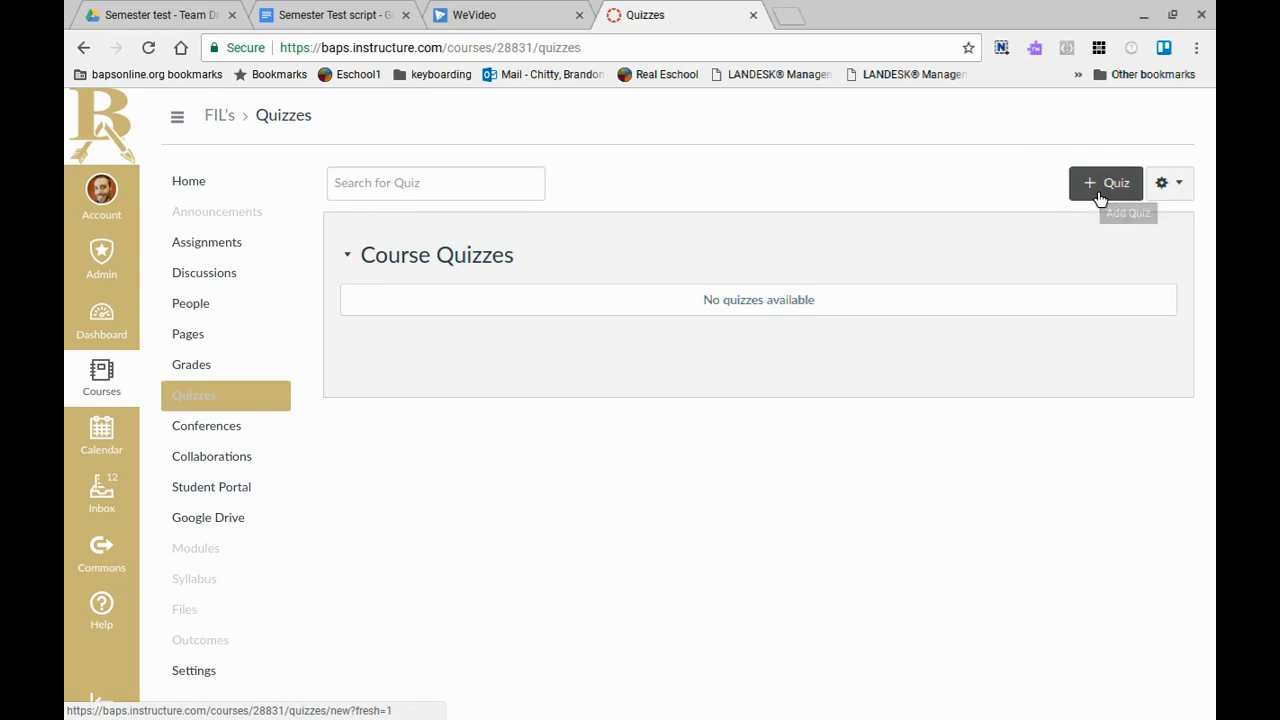
pyautogui.click(1104, 182)
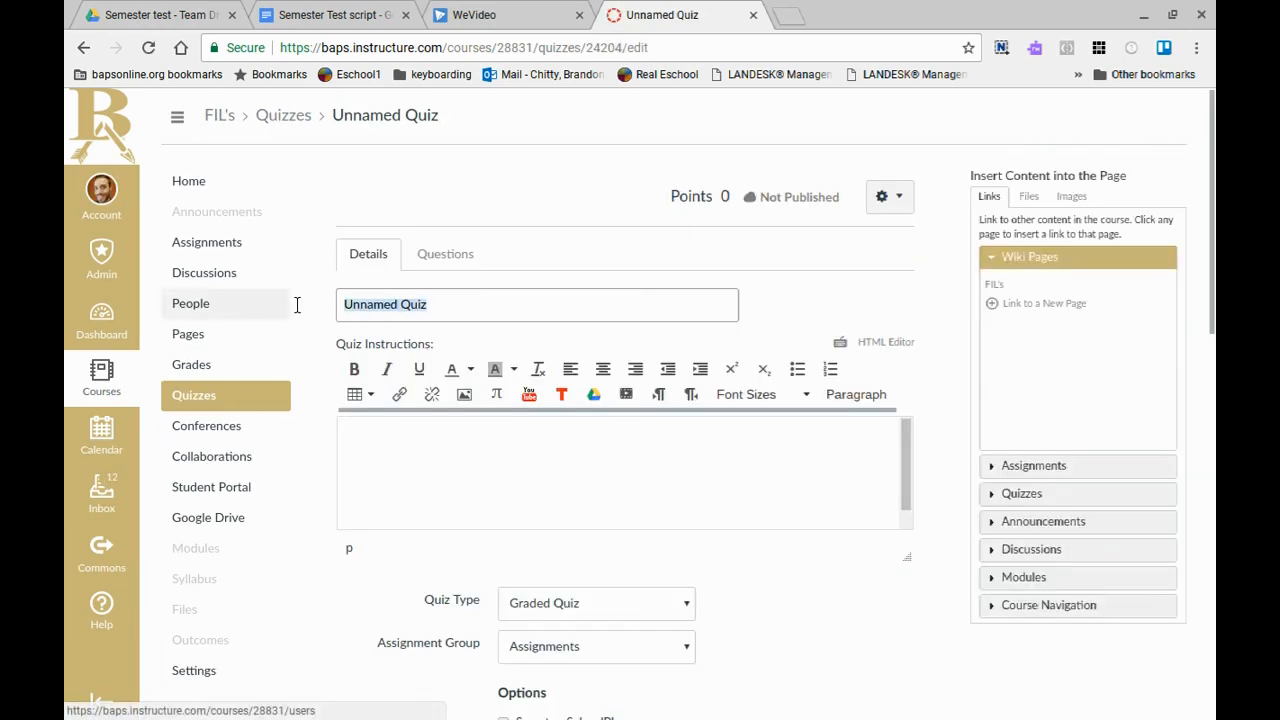
# Step: Title the quiz 'Spring Semester Final'
pyautogui.write('Spring Semester')
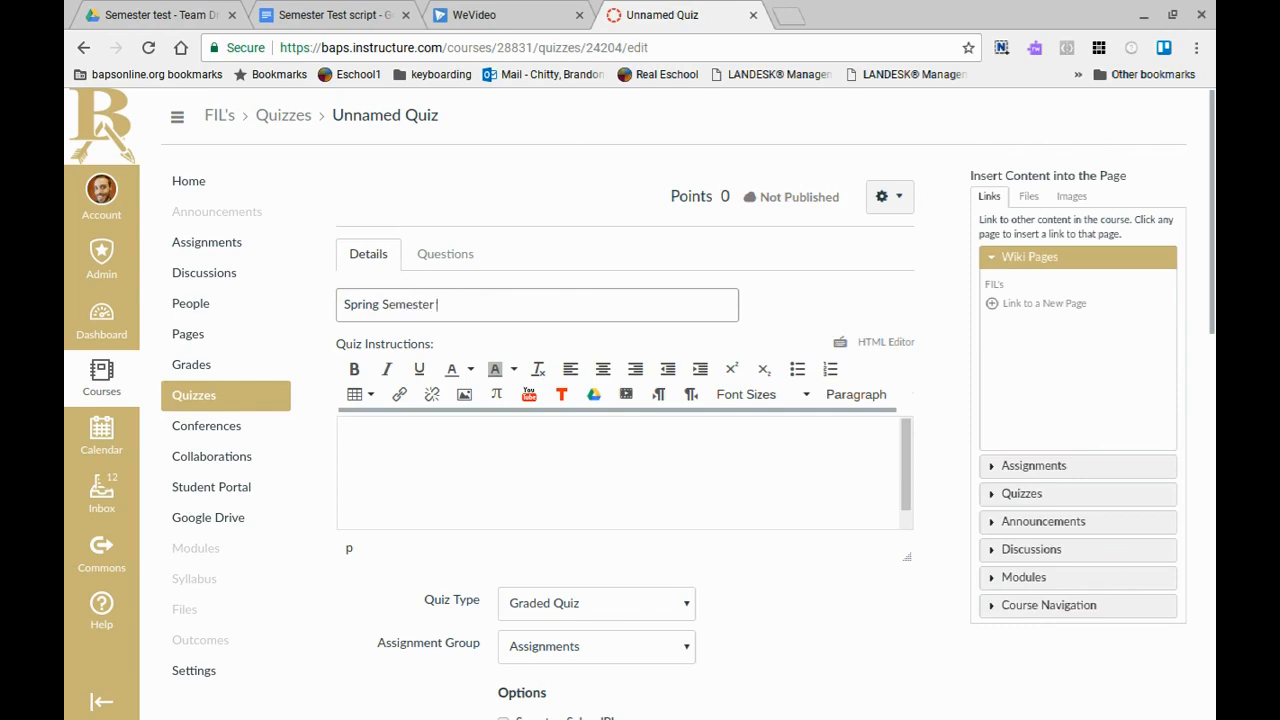
pyautogui.write('Final')
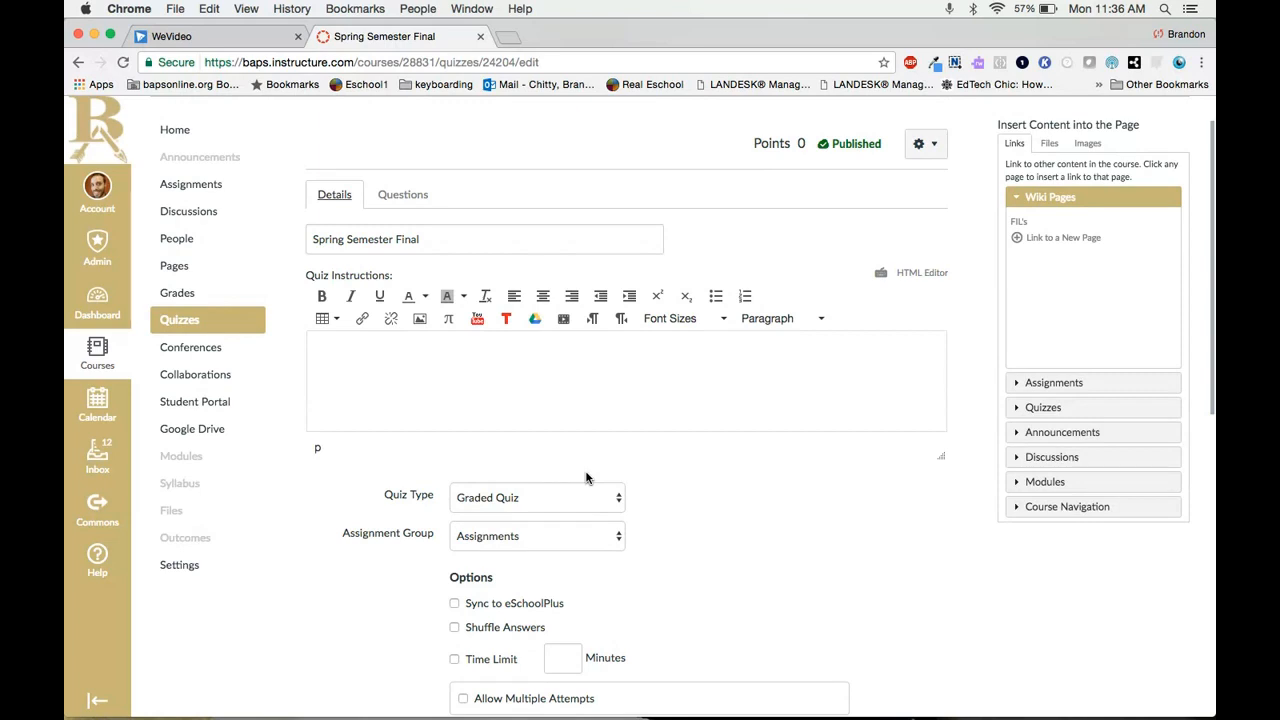
# Step: Switch to the quiz's Questions list and start Find Questions
pyautogui.scroll(-3)
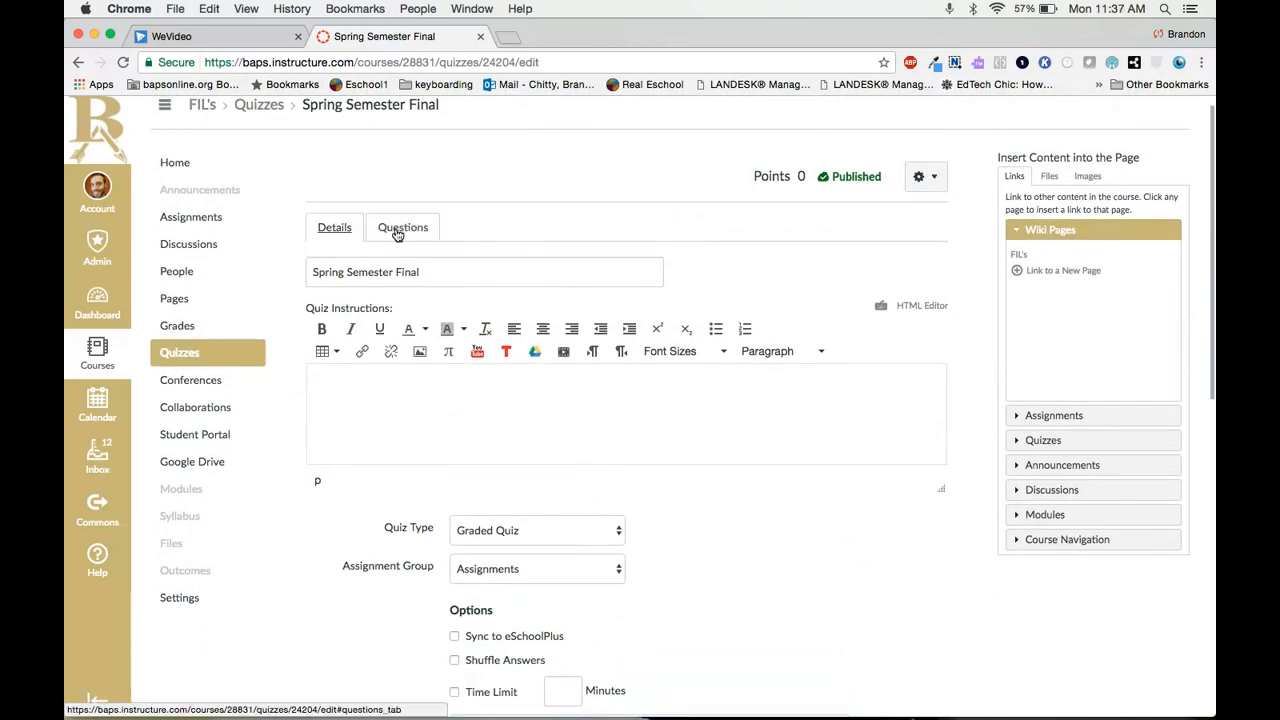
pyautogui.click(402, 228)
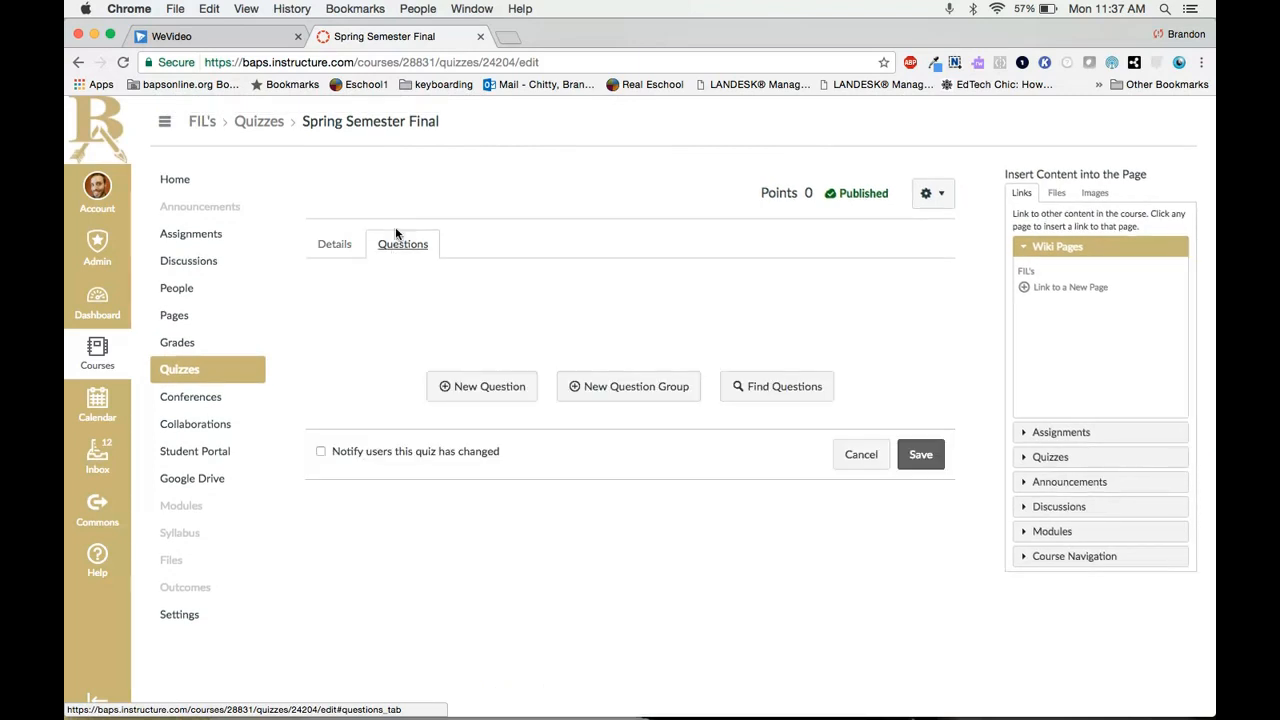
pyautogui.moveTo(484, 400)
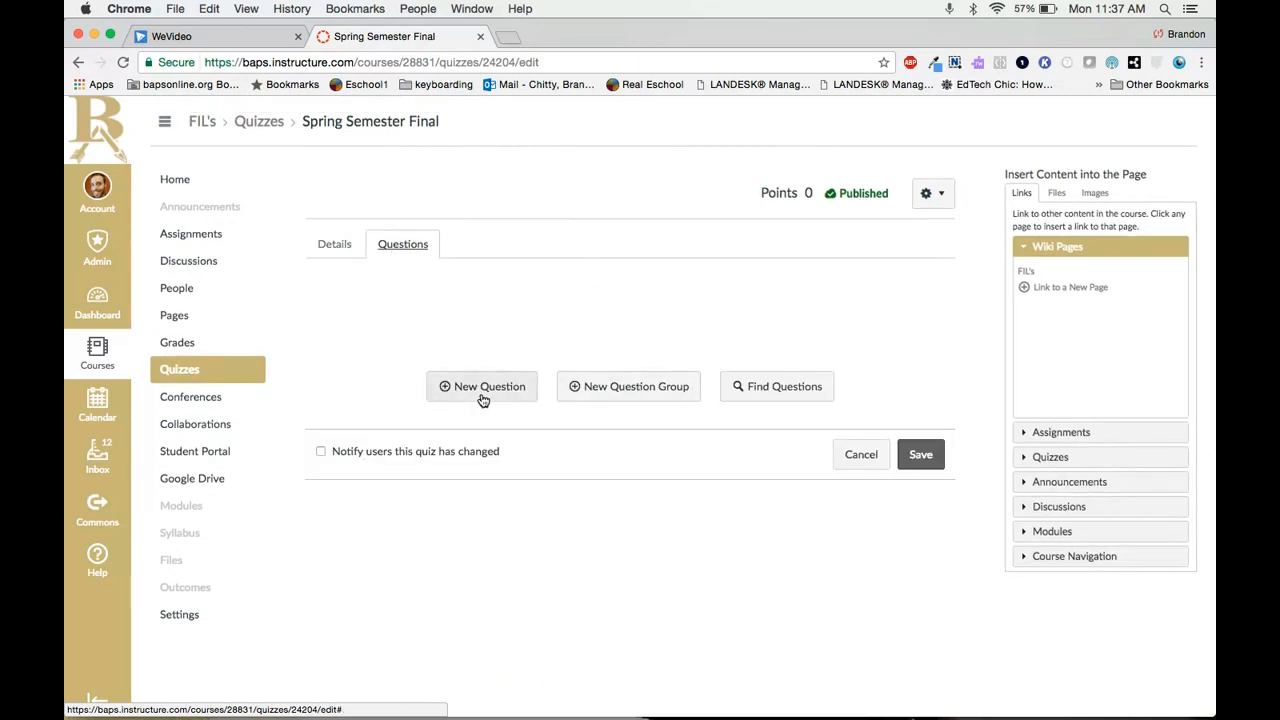
pyautogui.moveTo(768, 400)
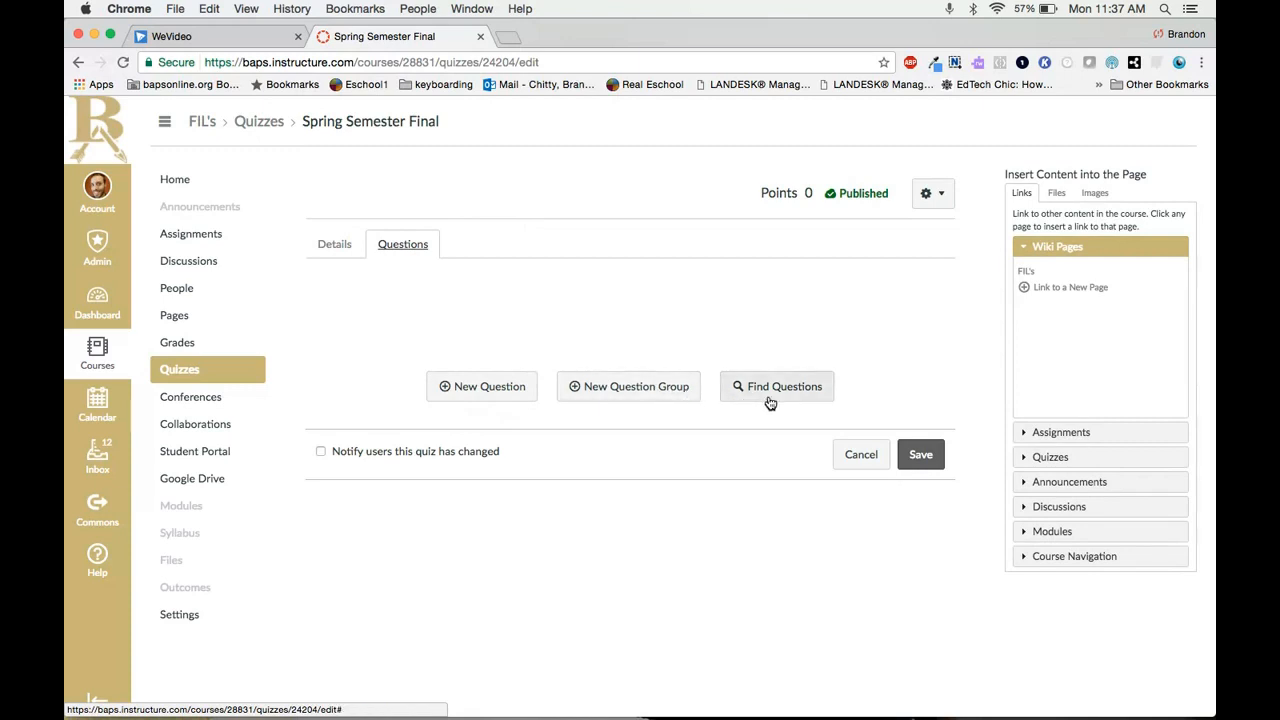
pyautogui.moveTo(482, 390)
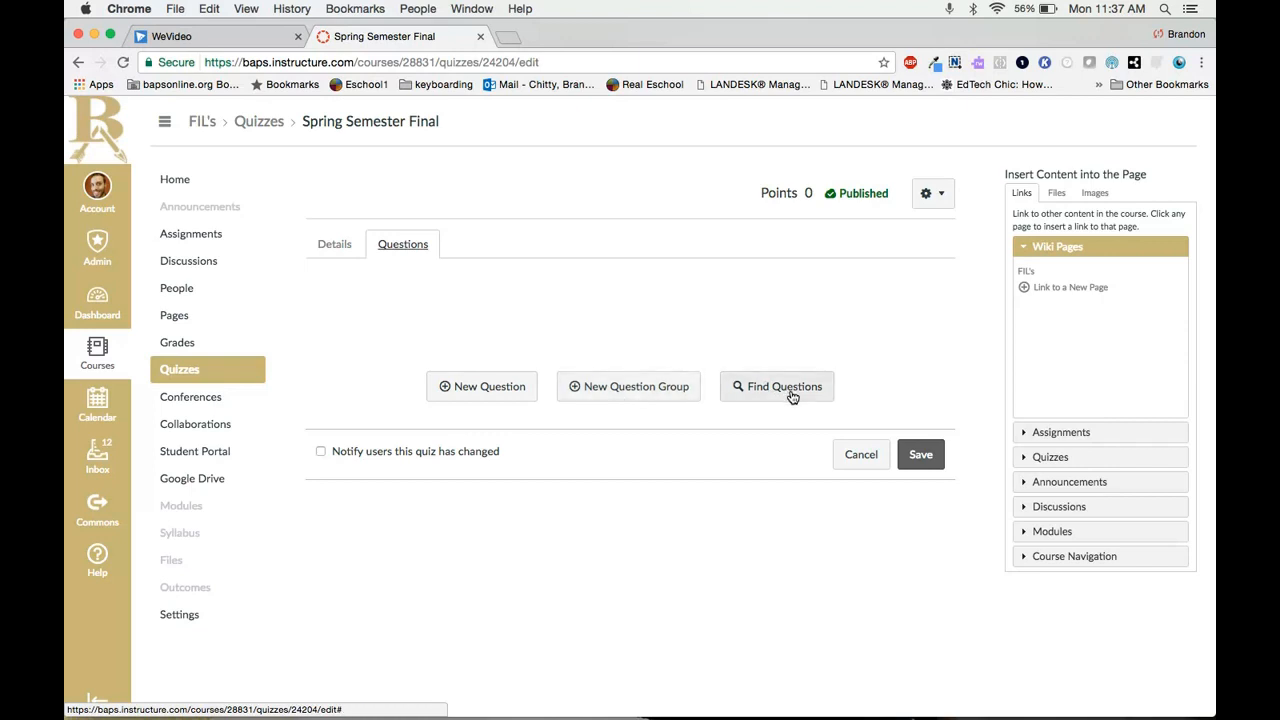
pyautogui.moveTo(788, 396)
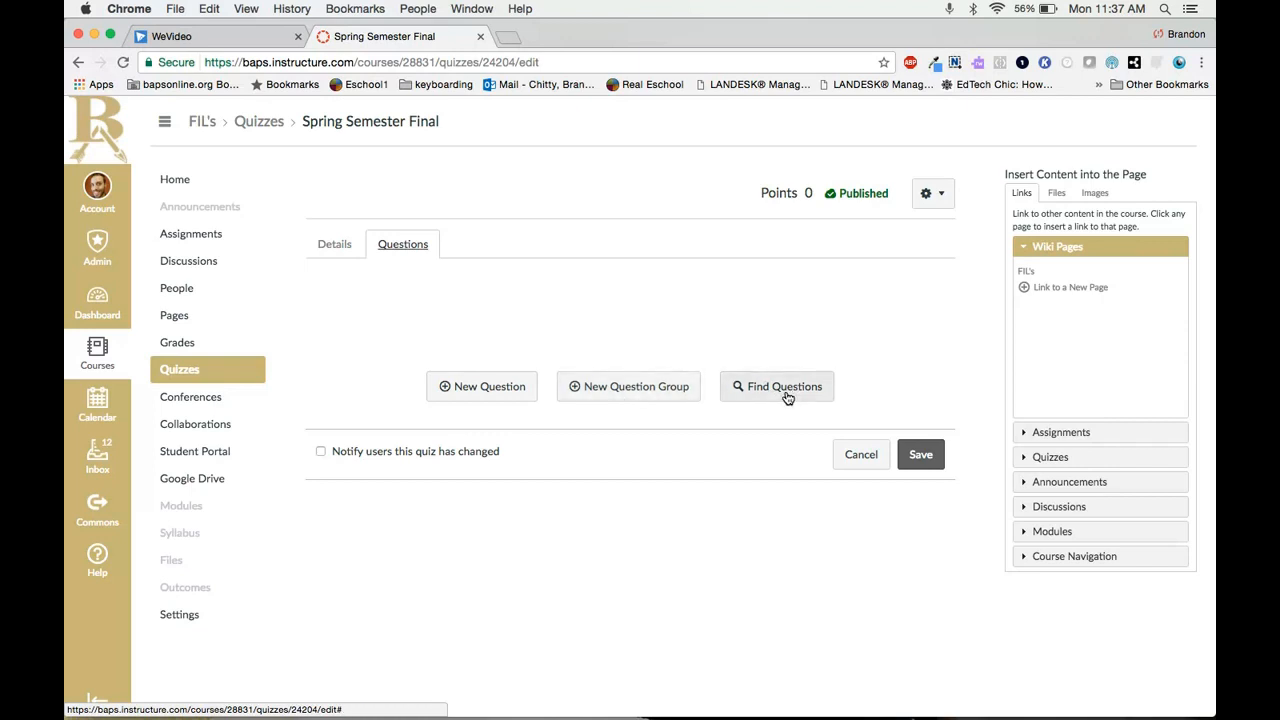
pyautogui.click(778, 386)
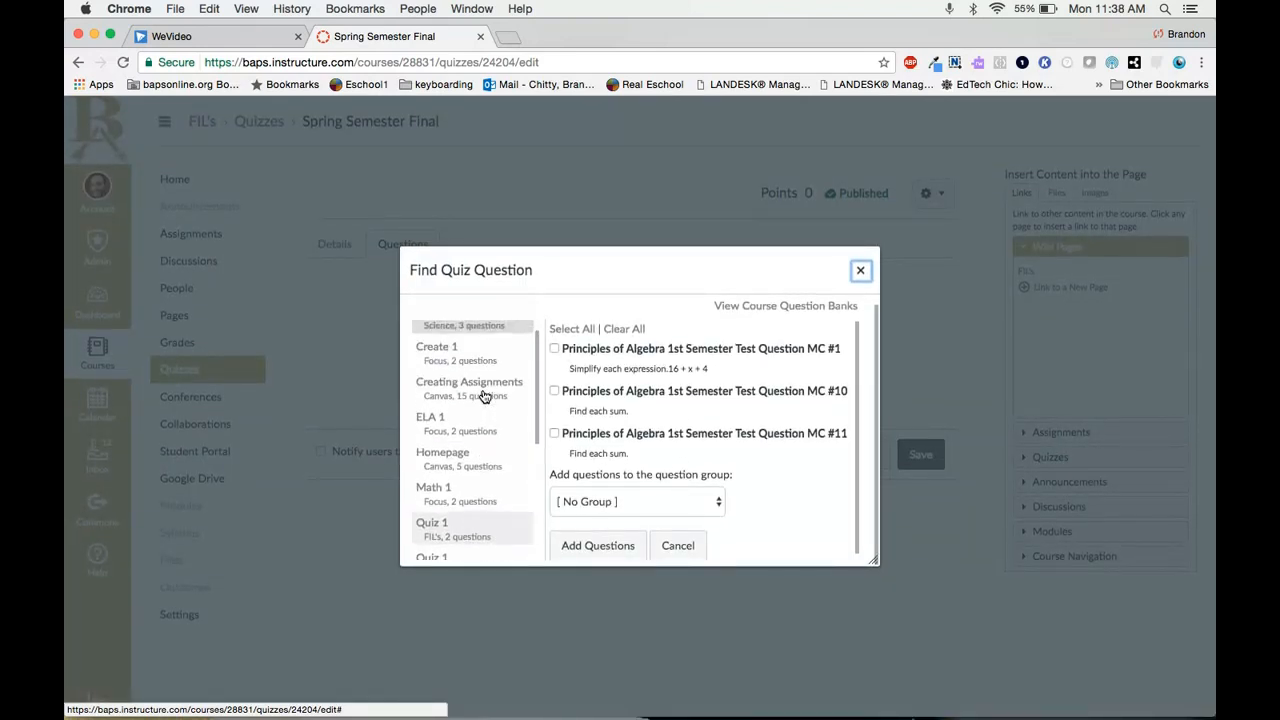
# Step: Choose the Semester Test bank in the Find Quiz Question dialog to show its questions
pyautogui.scroll(-3)
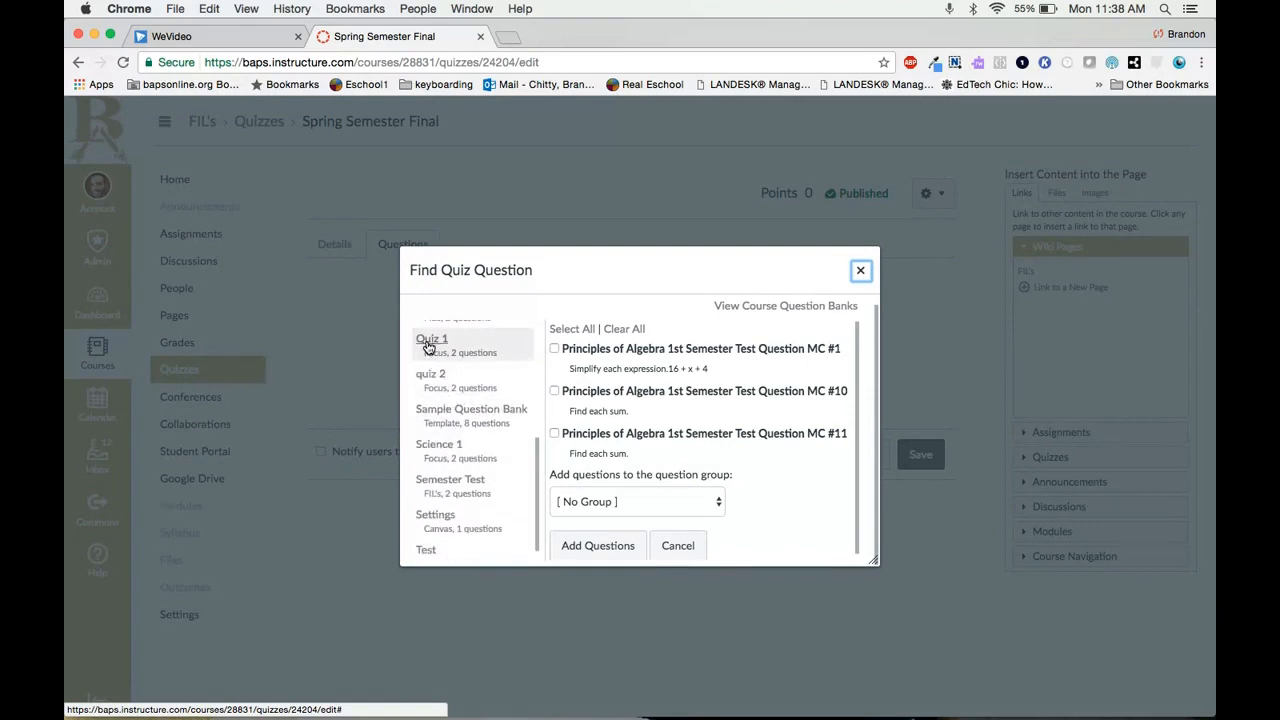
pyautogui.moveTo(436, 368)
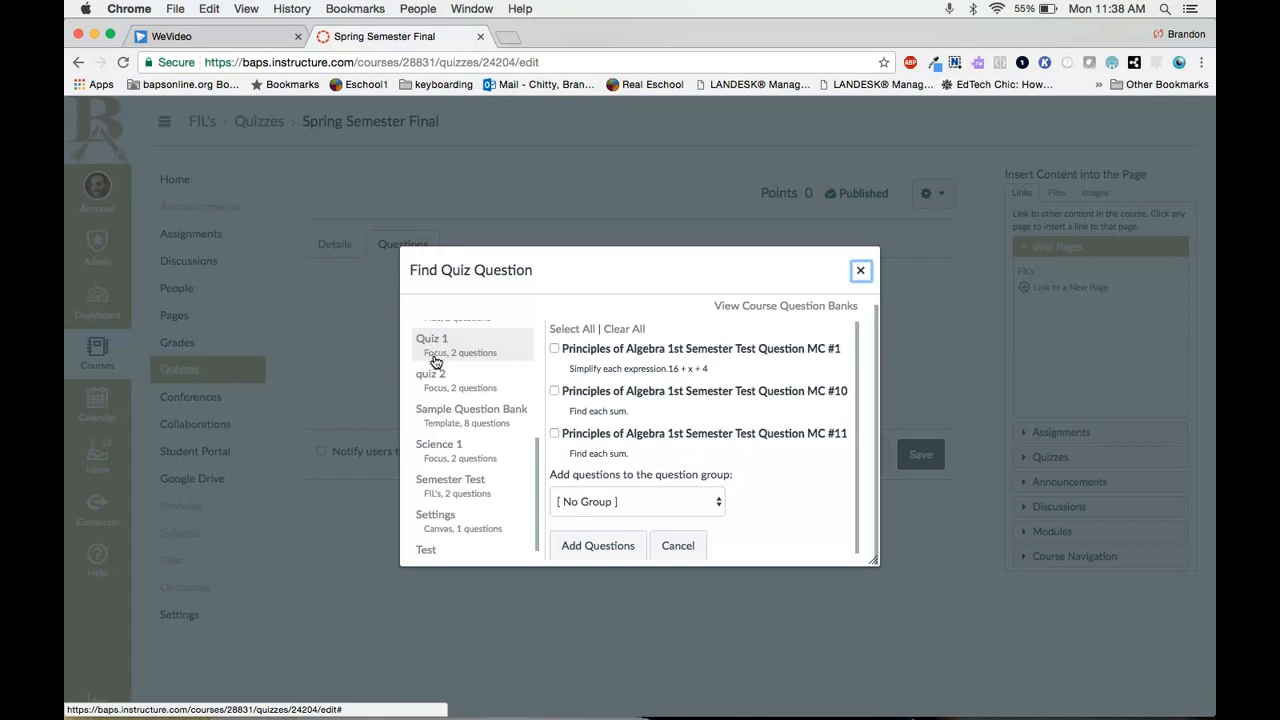
pyautogui.moveTo(460, 364)
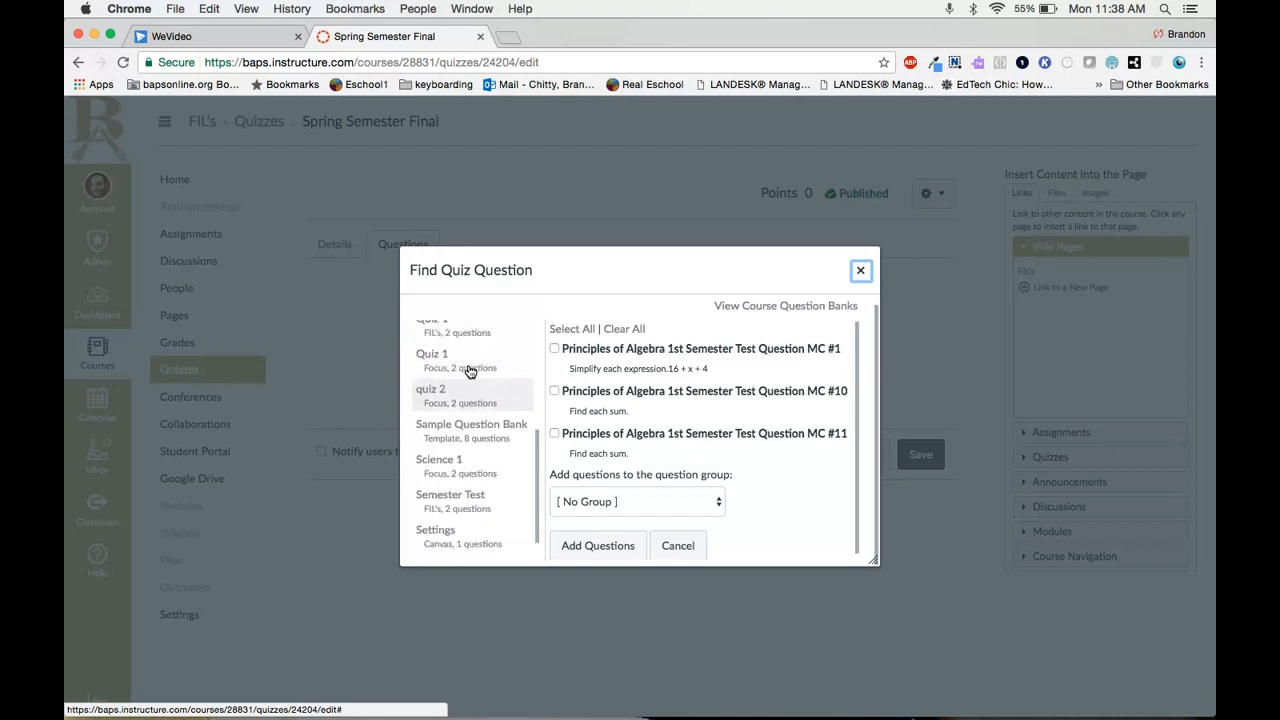
pyautogui.scroll(-3)
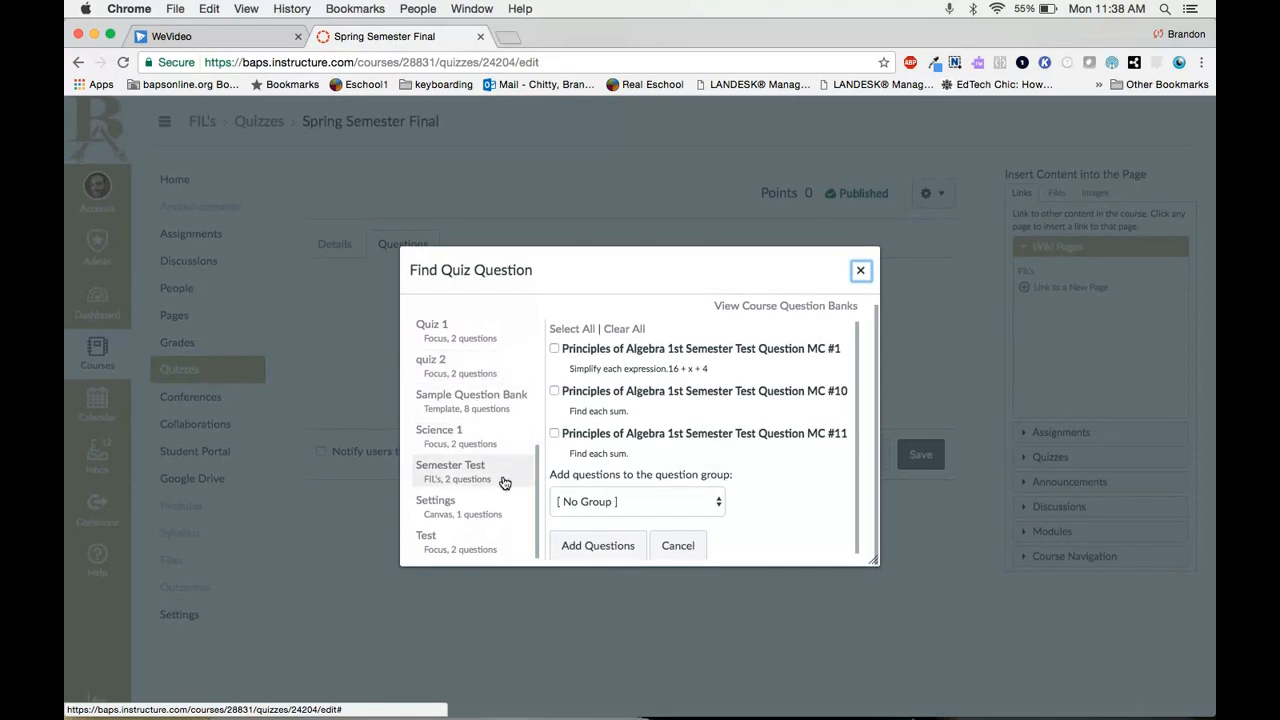
pyautogui.moveTo(476, 476)
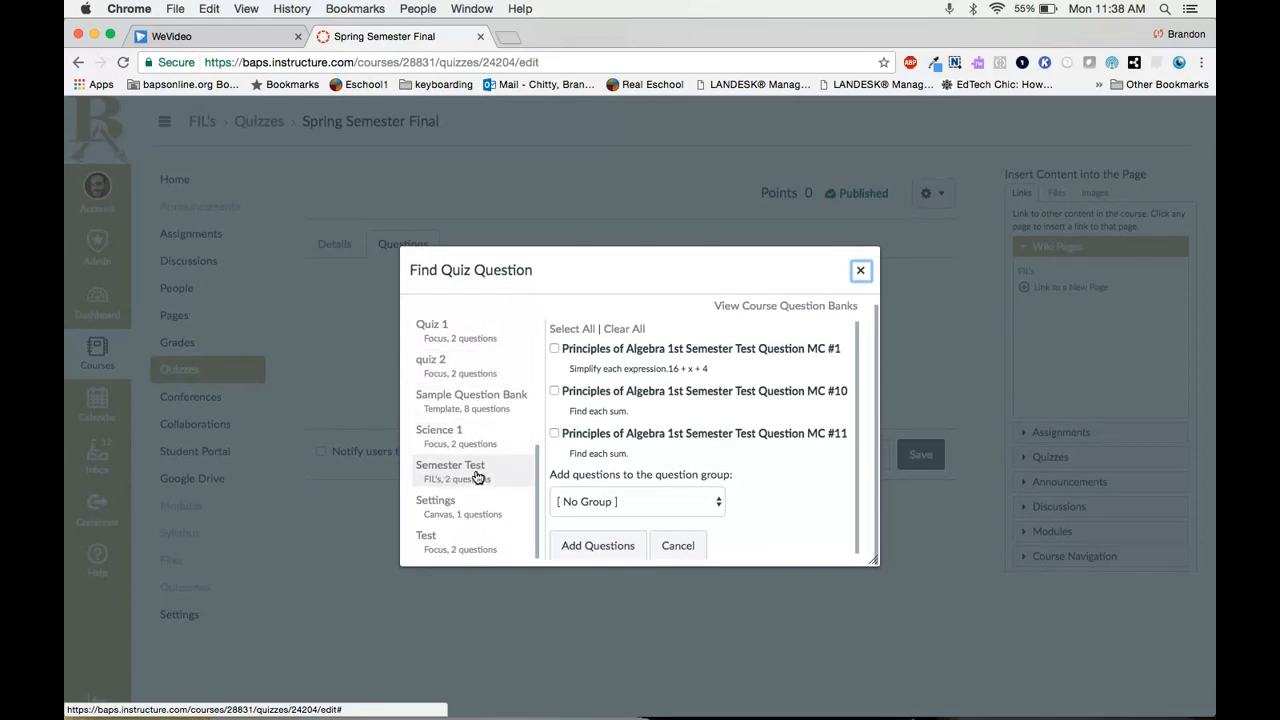
pyautogui.click(450, 472)
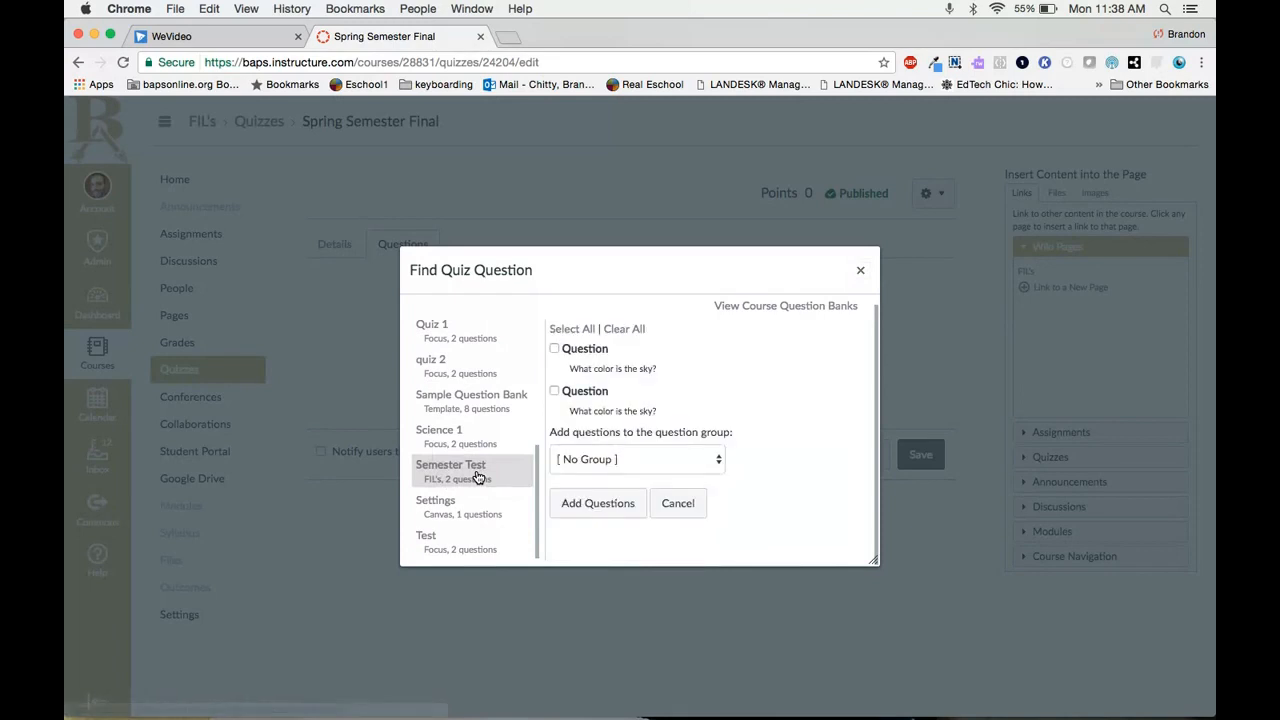
# Step: Select both Semester Test questions and add them to the quiz
pyautogui.click(572, 328)
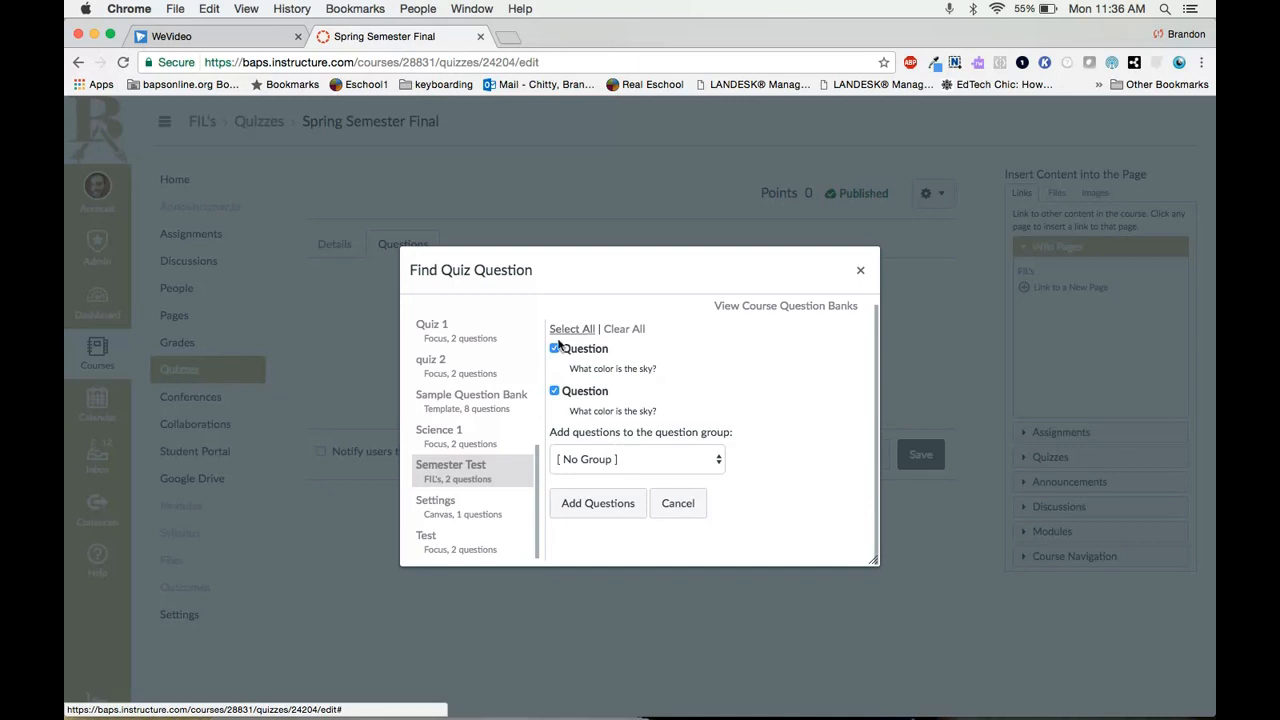
pyautogui.moveTo(500, 396)
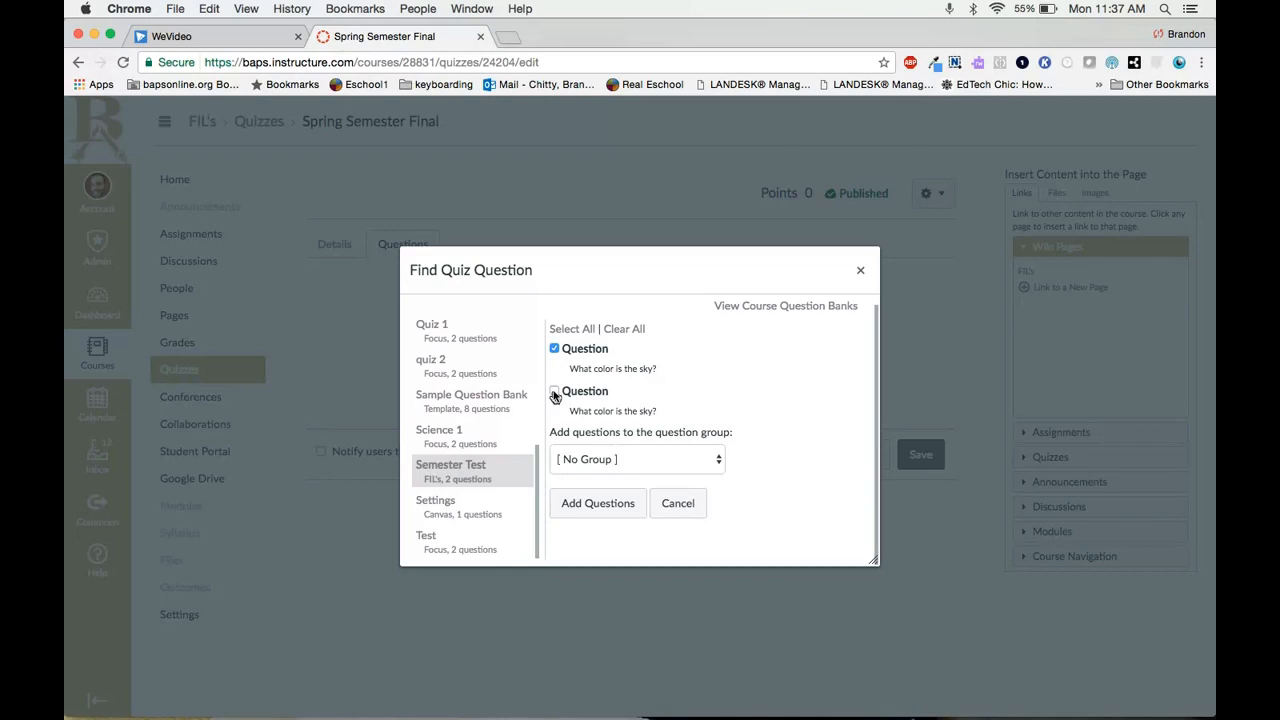
pyautogui.click(554, 390)
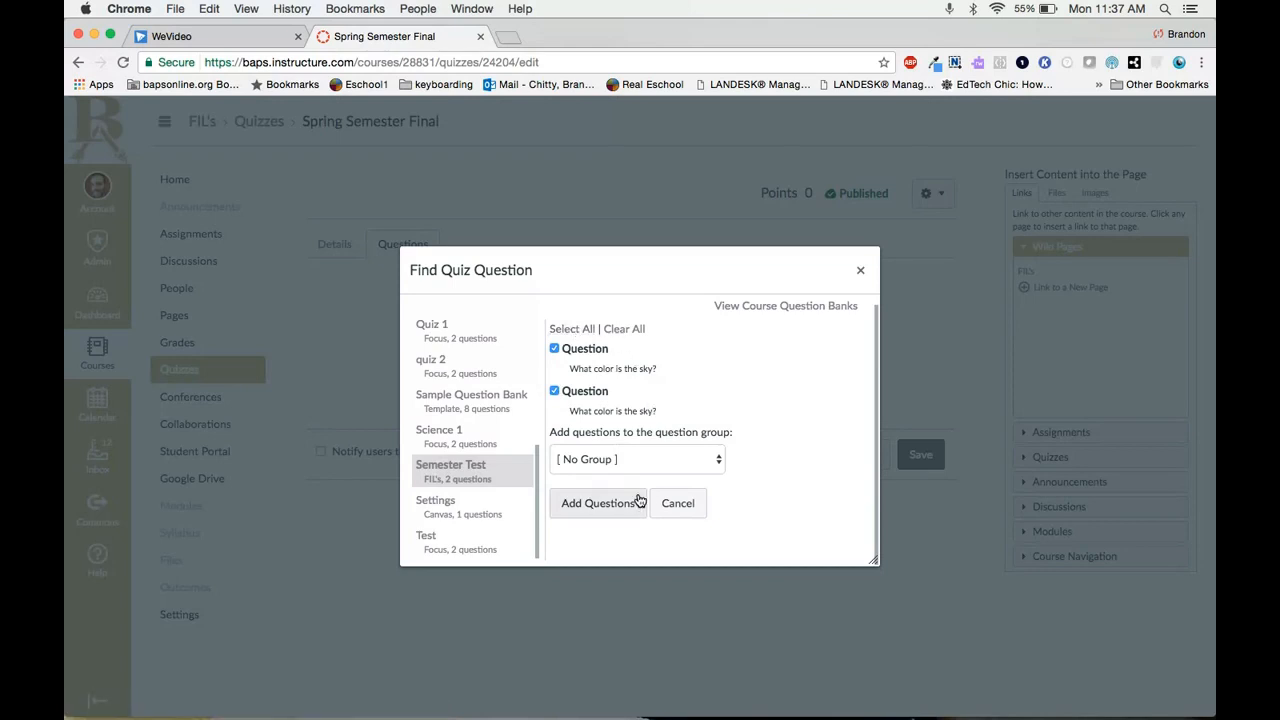
pyautogui.click(600, 504)
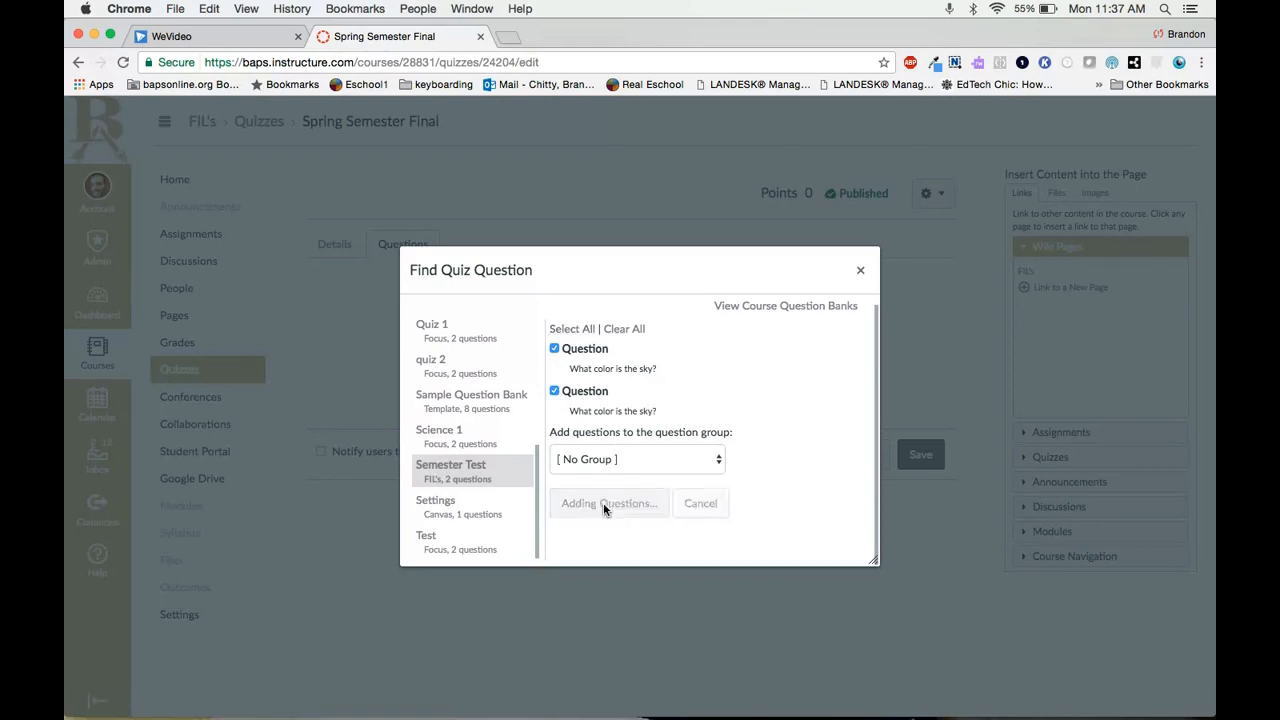
# Step: Confirm adding the two 'What color is the sky?' questions worth 2 points
pyautogui.click(608, 504)
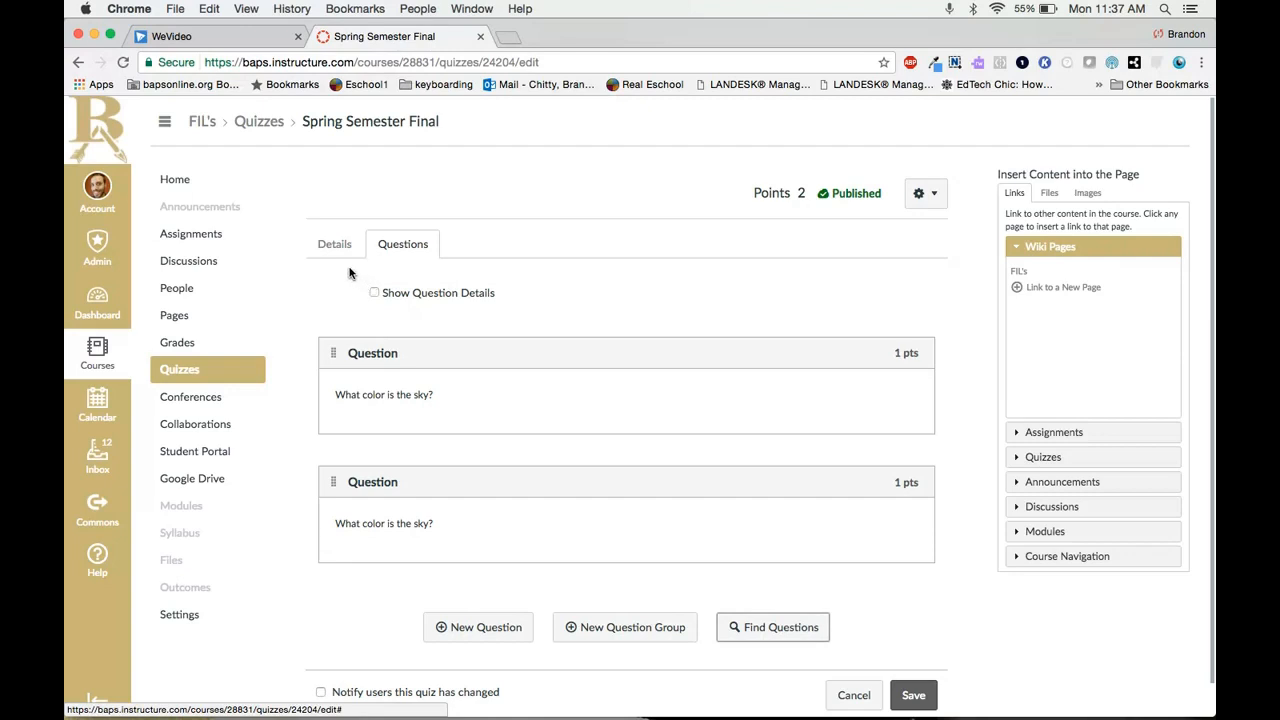
pyautogui.moveTo(914, 696)
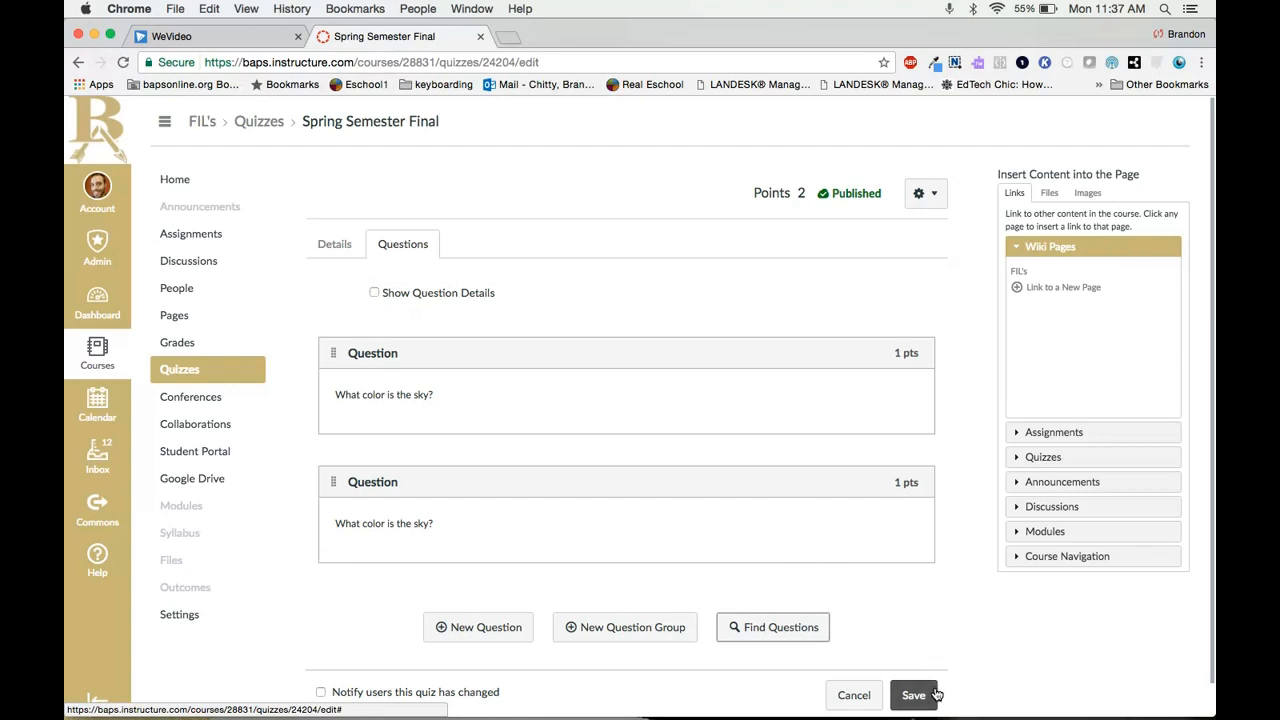
pyautogui.moveTo(856, 216)
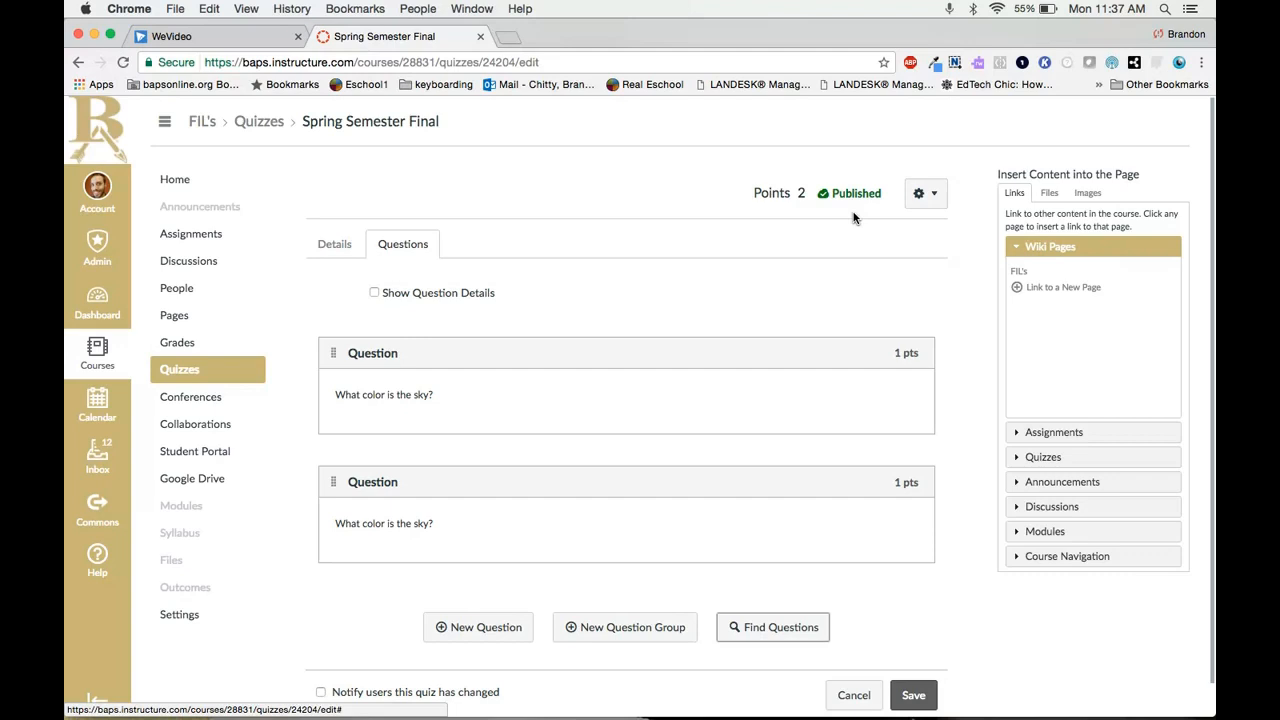
pyautogui.moveTo(976, 458)
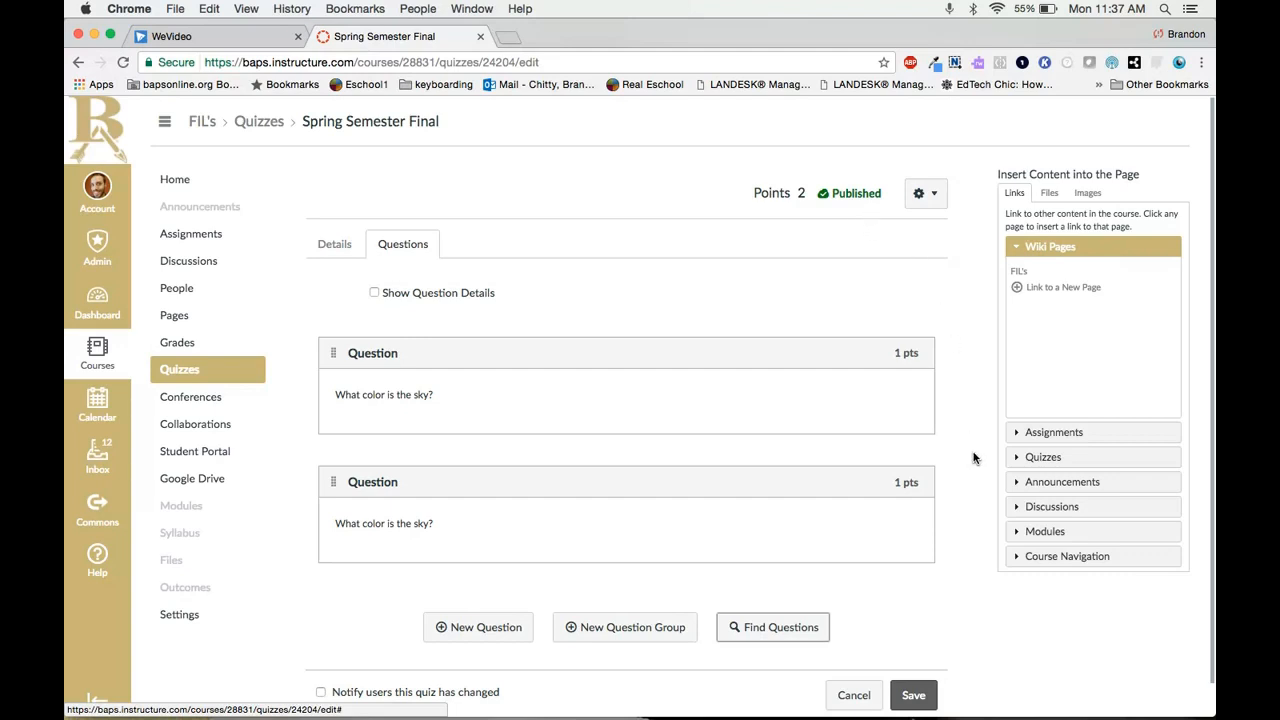